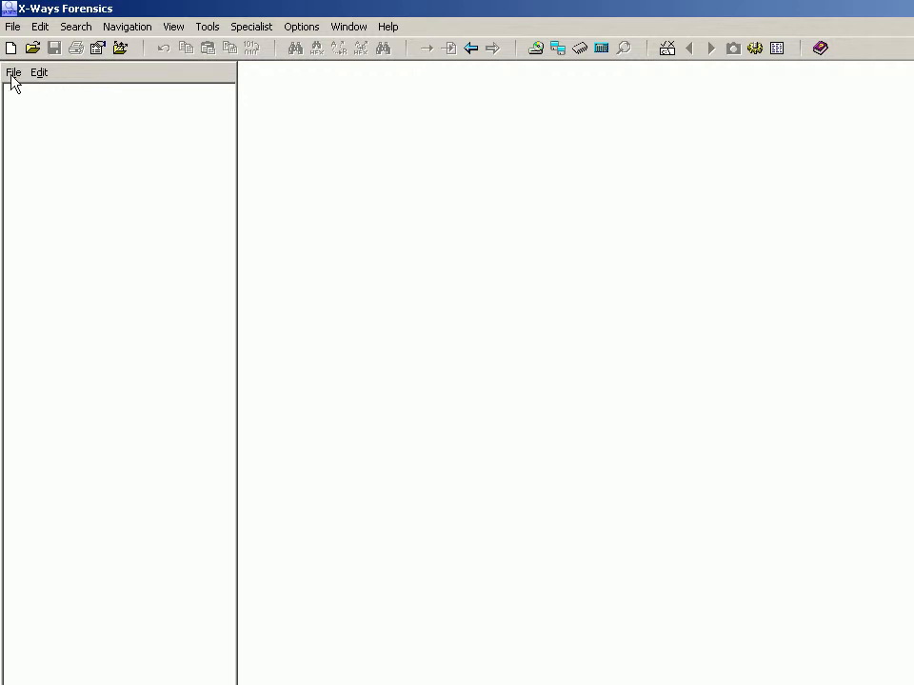
# Step: Create a new case from the File menu and title it 'e-mail test'
pyautogui.click(14, 72)
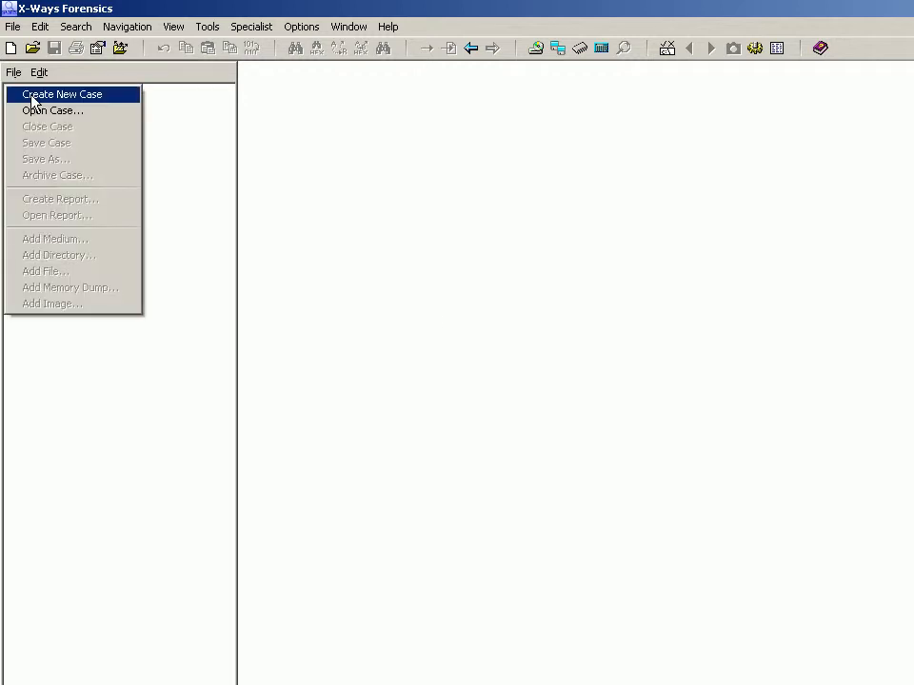
pyautogui.click(61, 93)
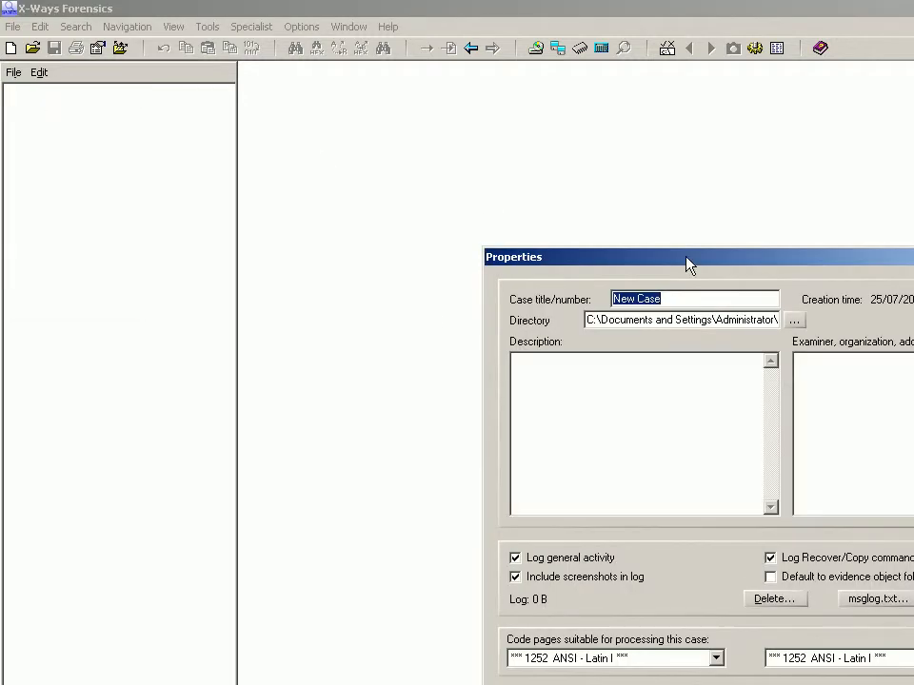
pyautogui.moveTo(691, 258); pyautogui.dragTo(476, 172)
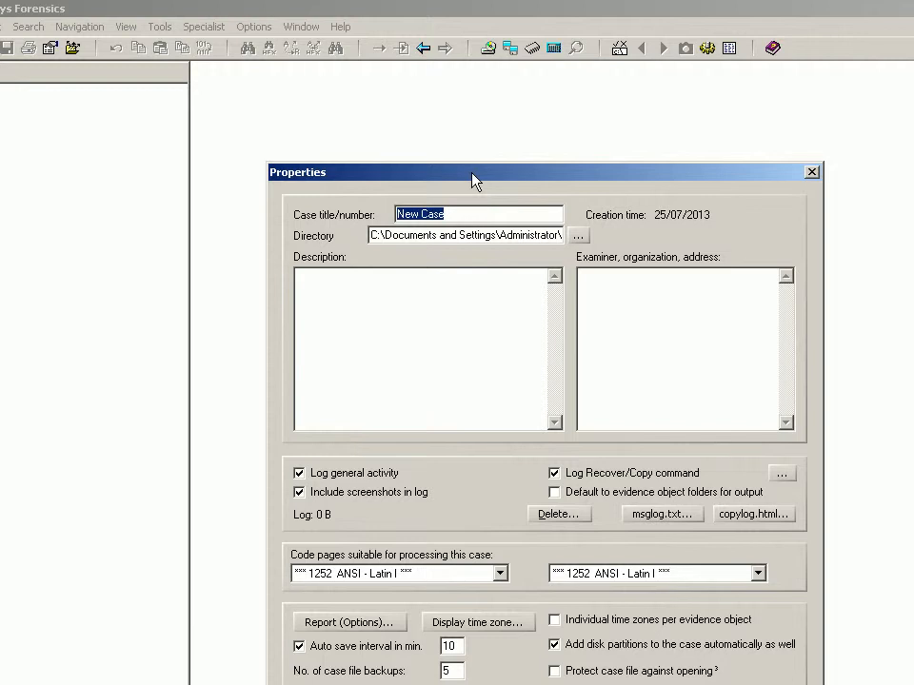
pyautogui.write('e')
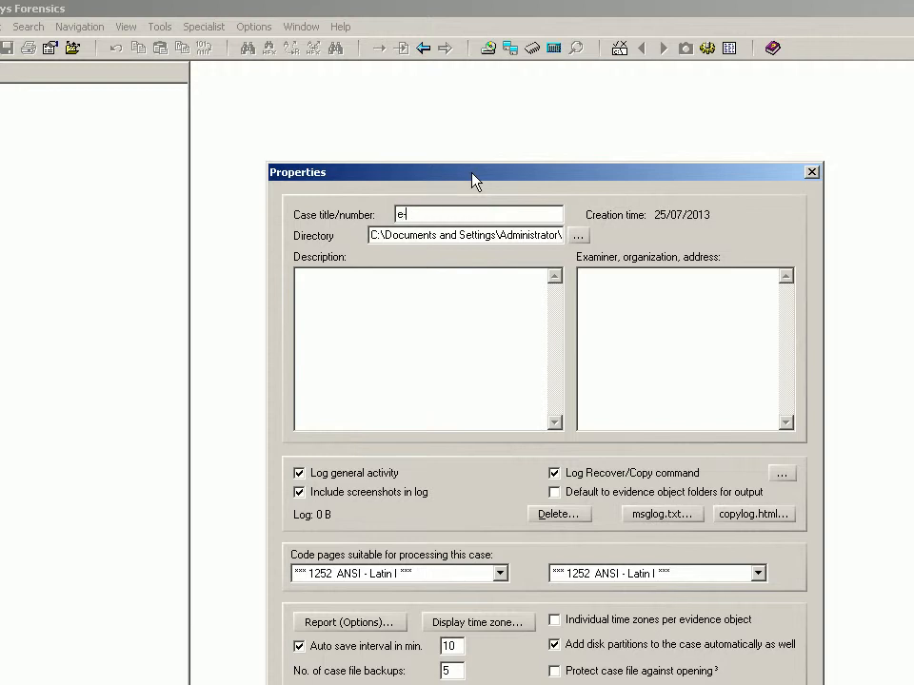
pyautogui.write('-mail test')
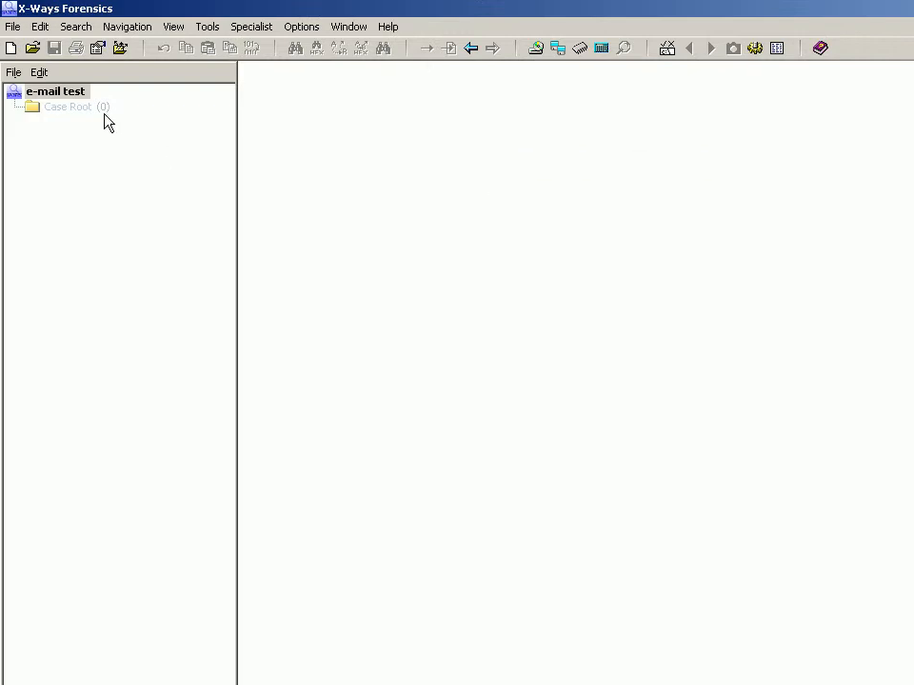
# Step: Add the USBDrive, able2, ext3-img-kw-1 and NTFS_Image images, then view Case Root
pyautogui.rightClick(55, 90)
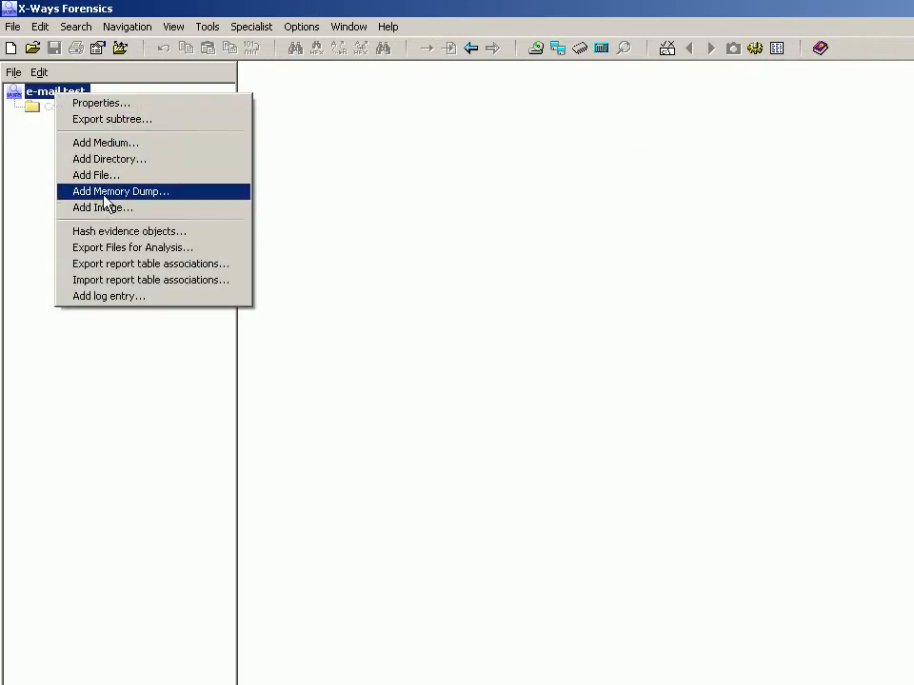
pyautogui.click(99, 208)
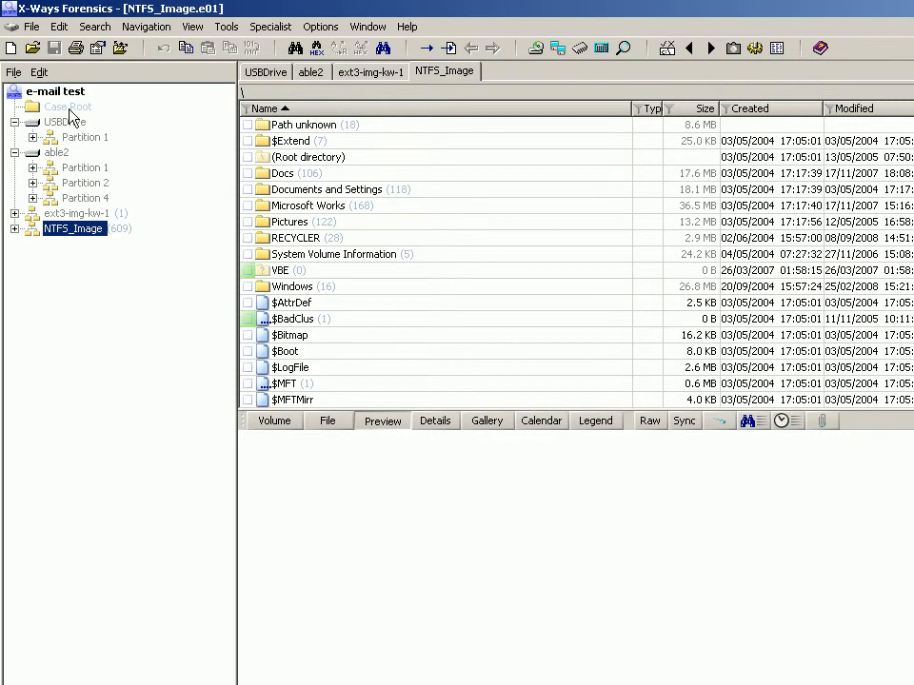
pyautogui.click(67, 106)
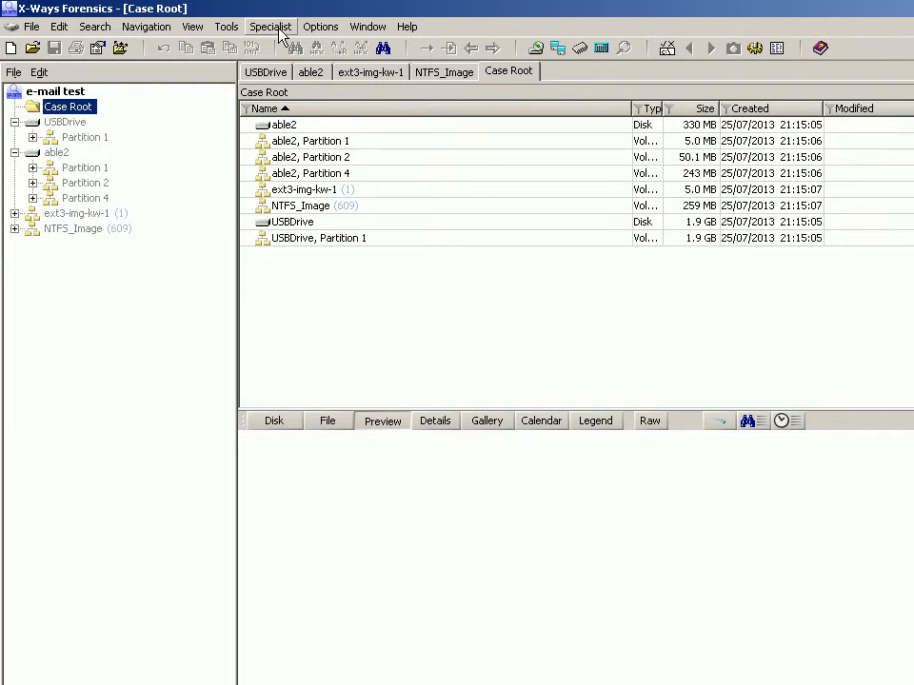
# Step: Refine the volume snapshot of all eight evidence objects to extract e-mail messages and attachments
pyautogui.click(270, 25)
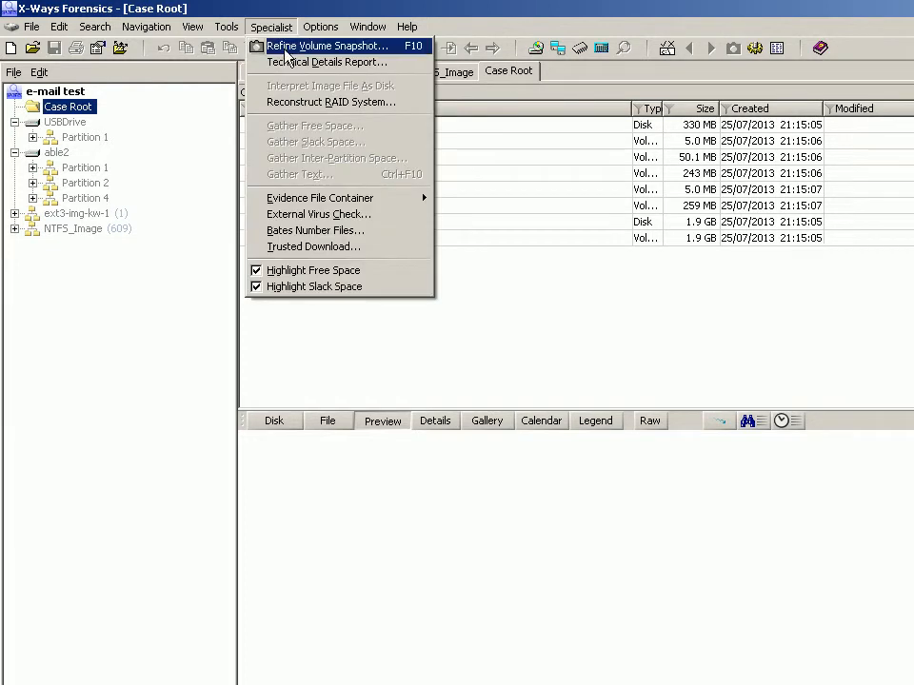
pyautogui.click(329, 46)
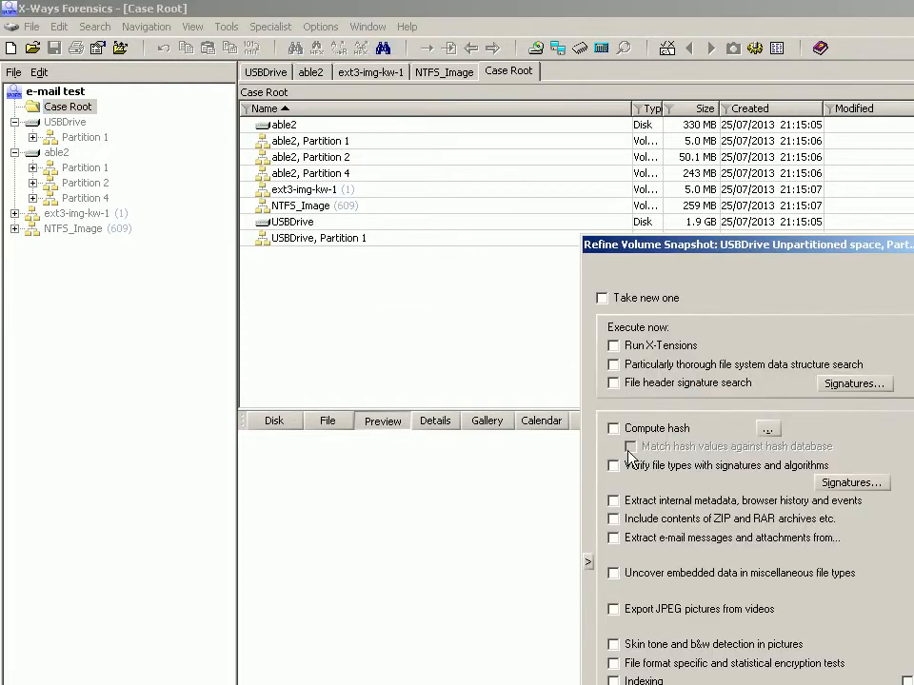
pyautogui.click(613, 538)
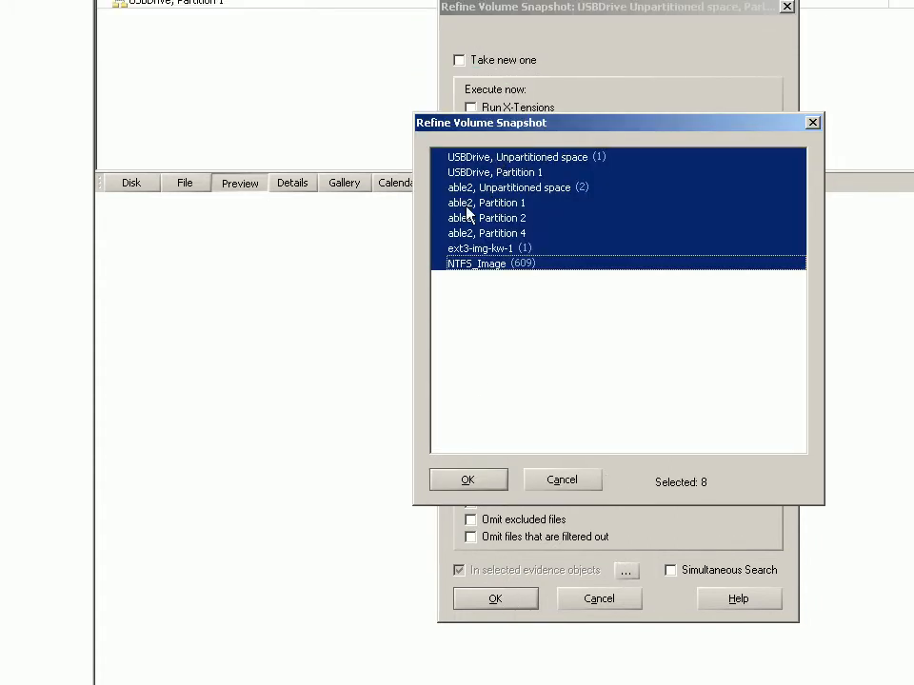
pyautogui.click(468, 480)
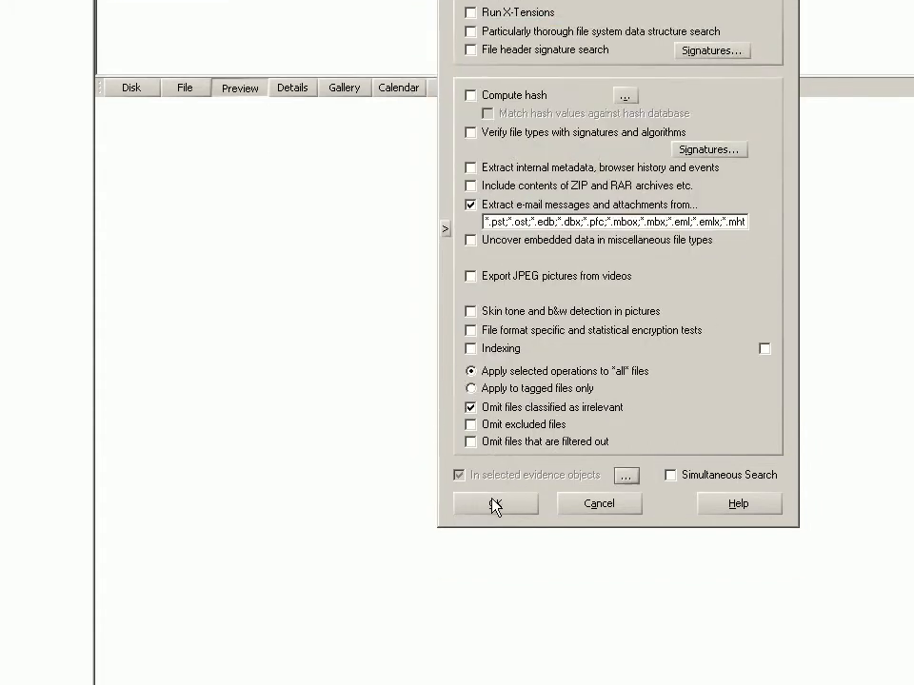
pyautogui.click(493, 503)
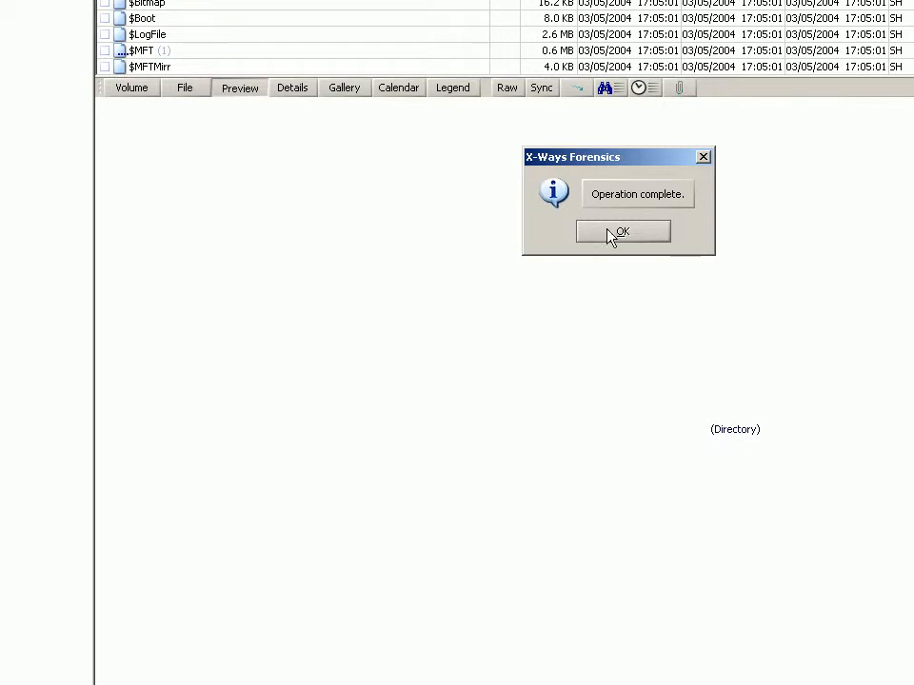
# Step: Dismiss the completion notice and activate a Type filter for e-mail types like eml and emlx
pyautogui.click(623, 232)
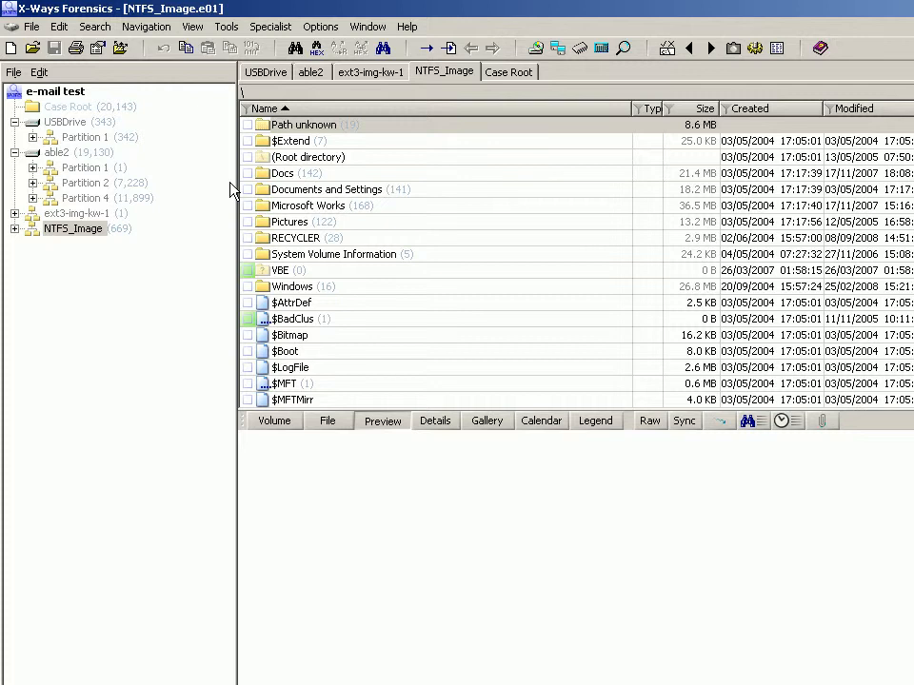
pyautogui.moveTo(645, 112)
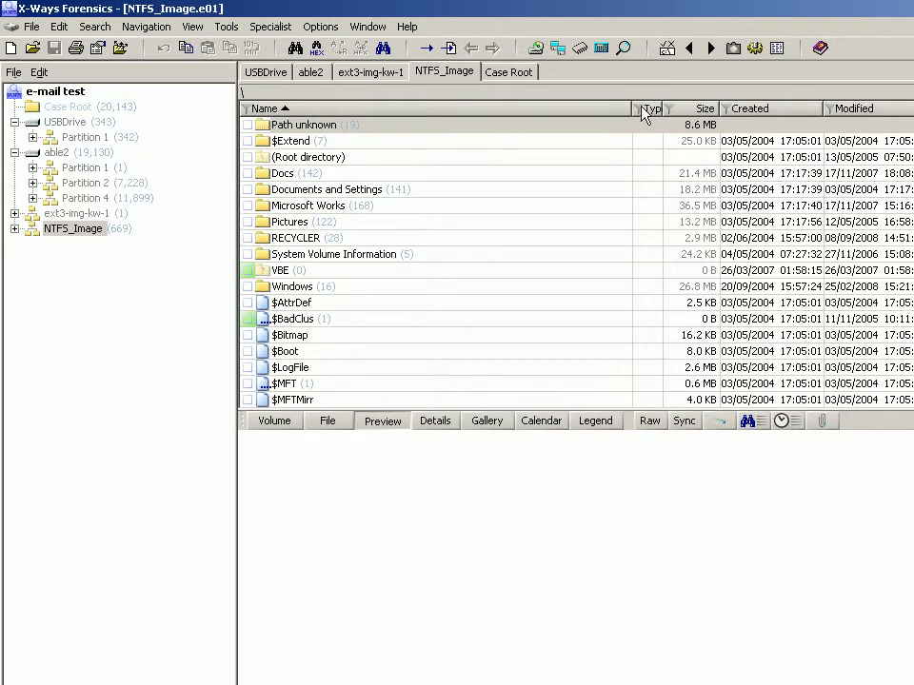
pyautogui.click(653, 107)
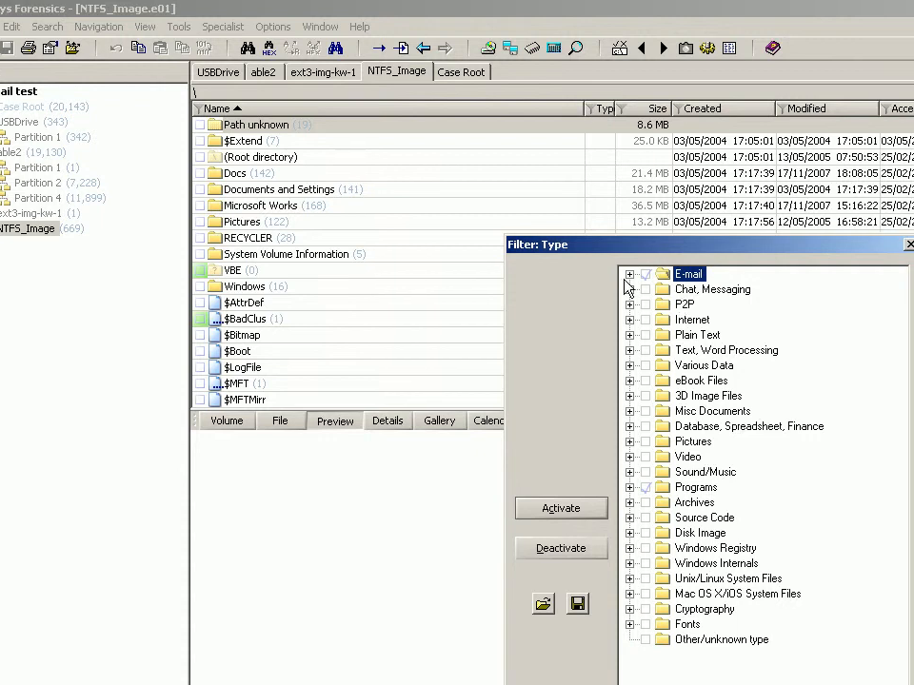
pyautogui.click(629, 274)
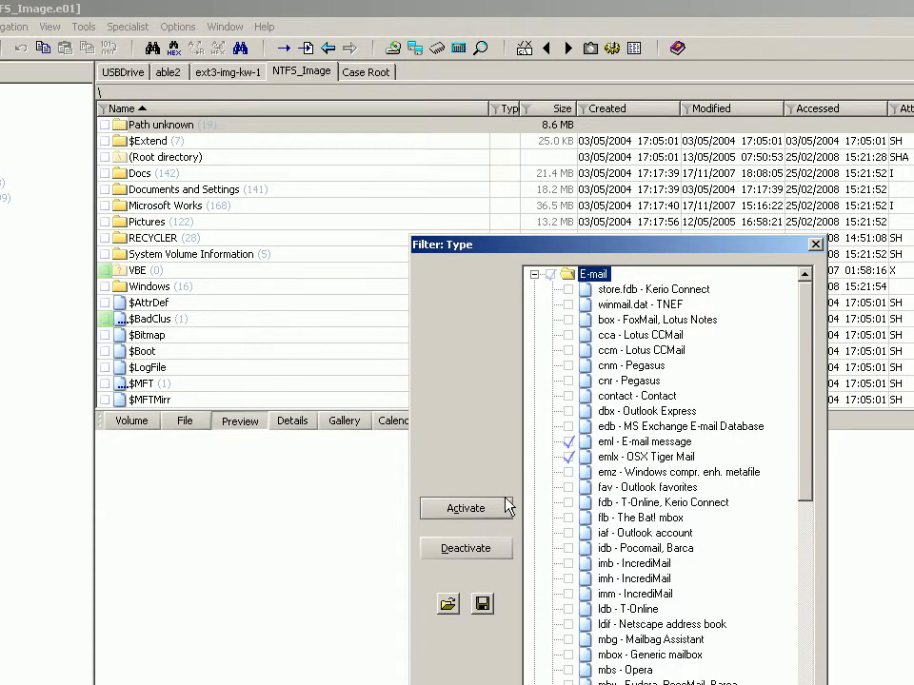
pyautogui.click(465, 508)
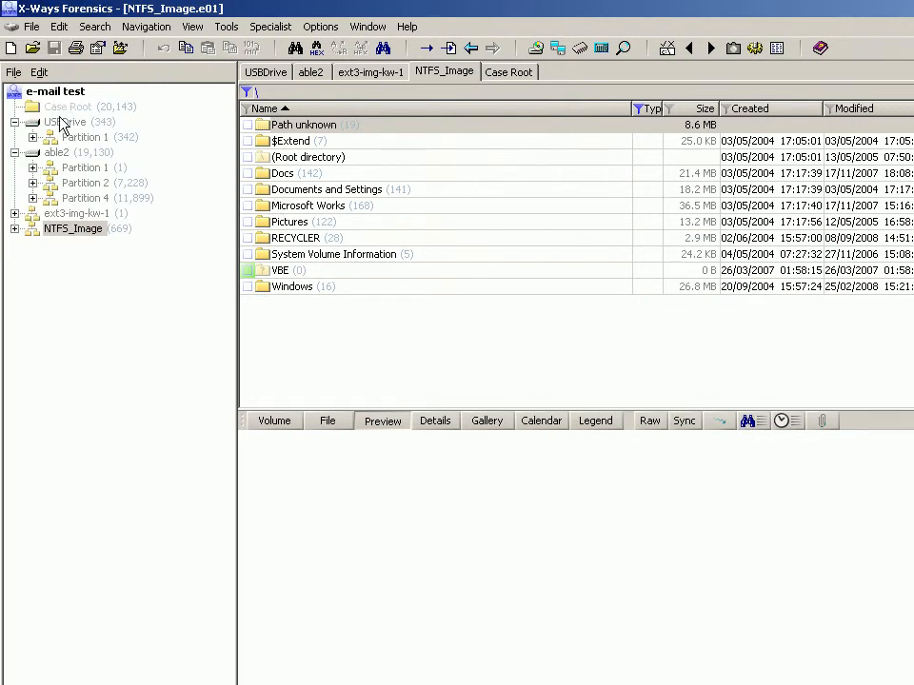
# Step: Recursively list Case Root across all eight evidence objects, showing 37 e-mail files
pyautogui.click(67, 105)
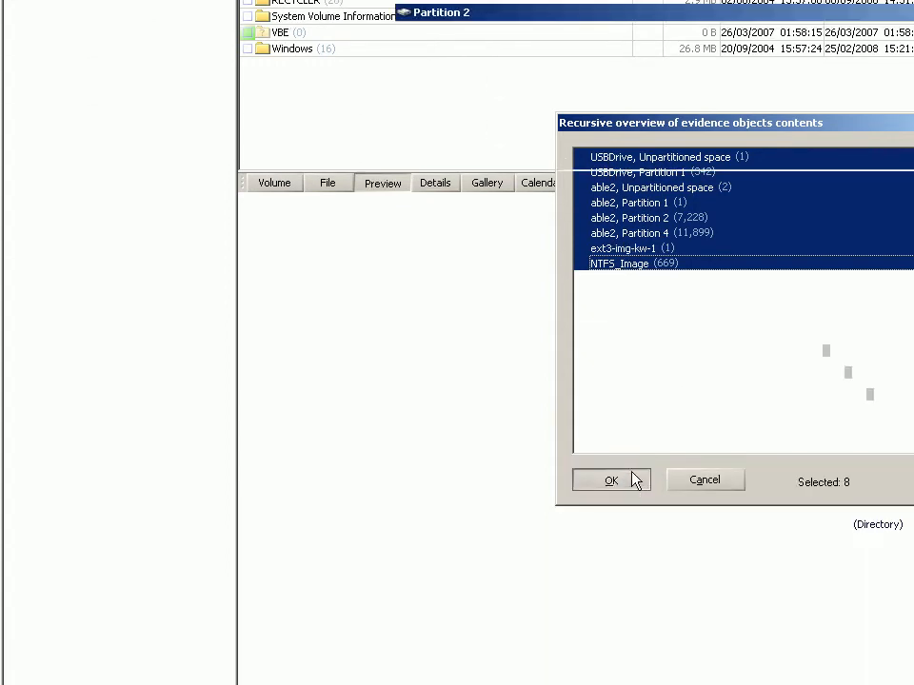
pyautogui.click(611, 480)
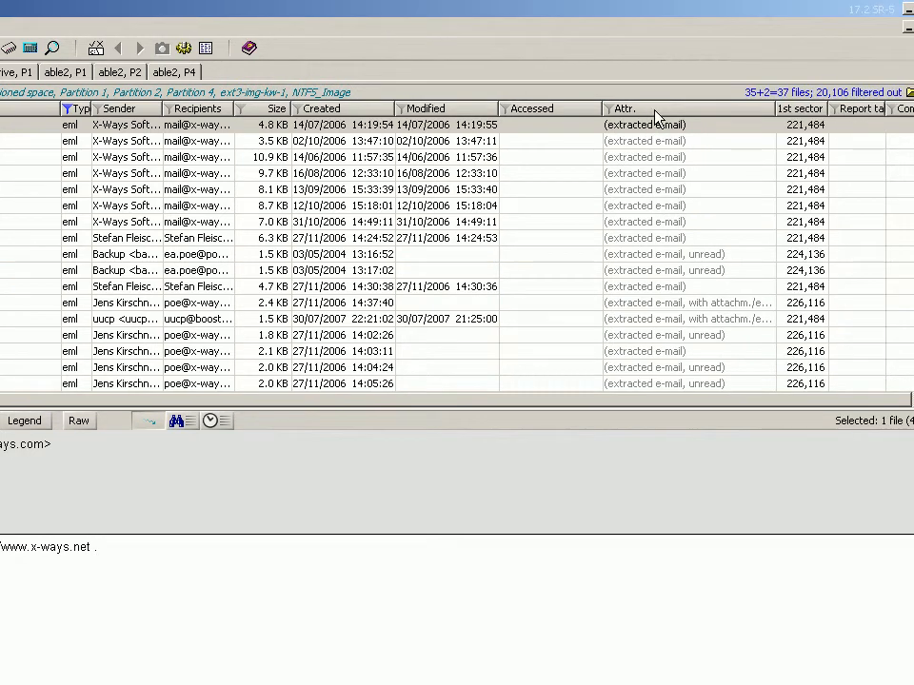
pyautogui.moveTo(590, 113)
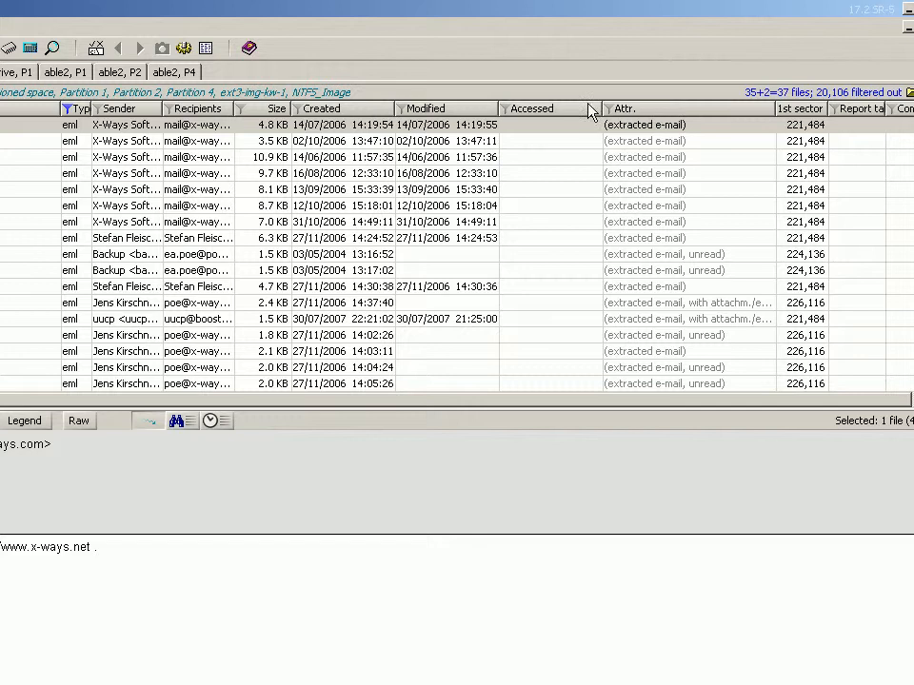
pyautogui.moveTo(595, 109)
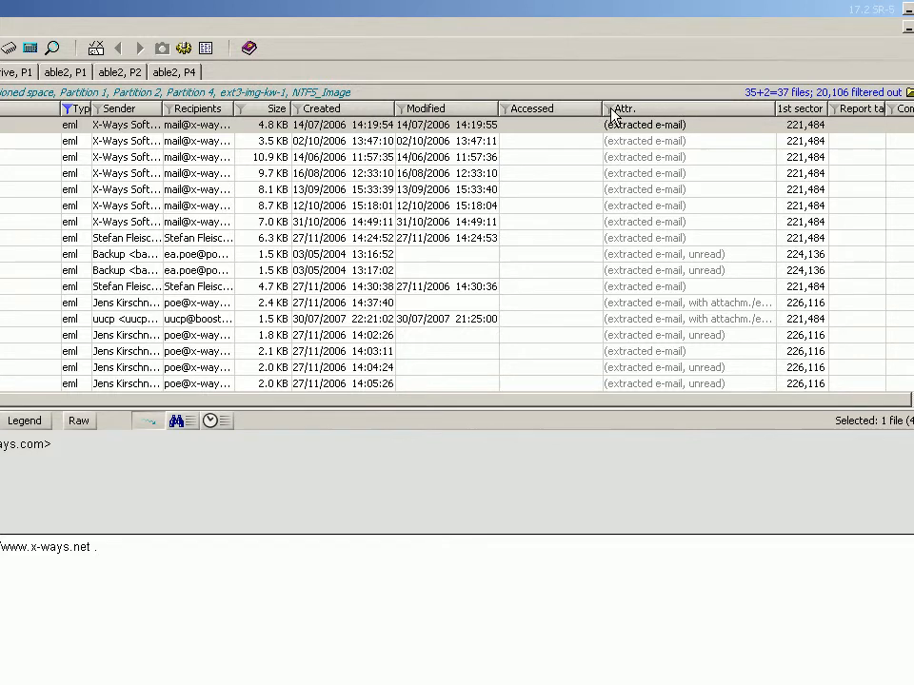
# Step: Set the Attr. filter to extracted e-mails marked unread and activate it
pyautogui.click(604, 108)
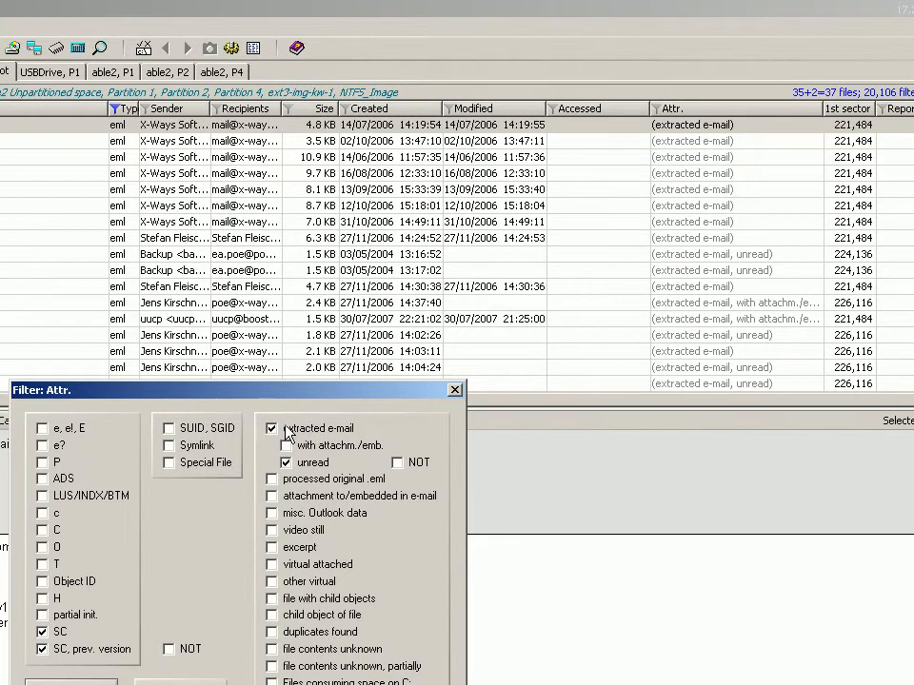
pyautogui.click(272, 427)
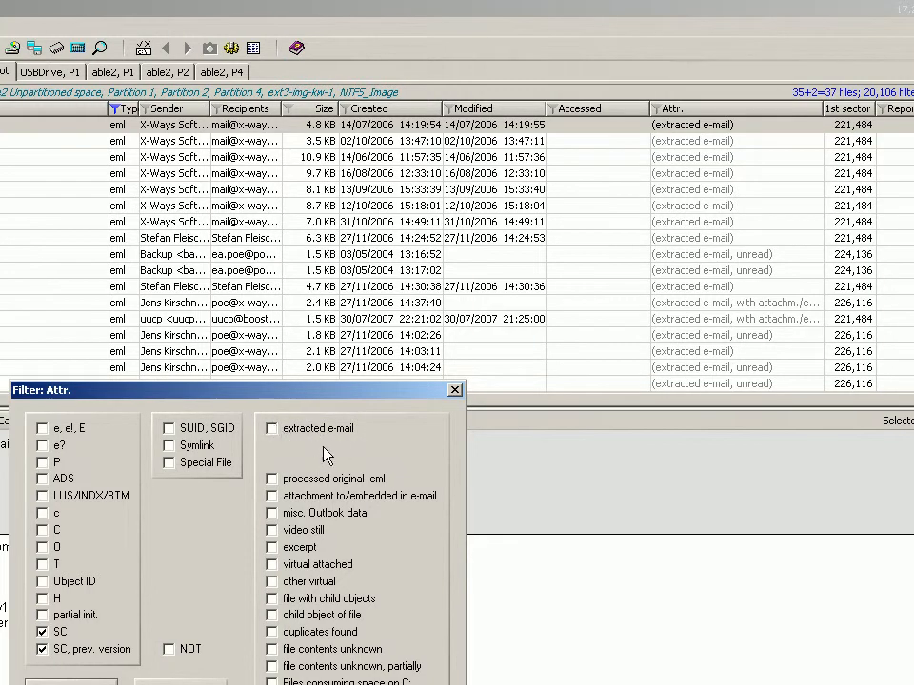
pyautogui.click(272, 427)
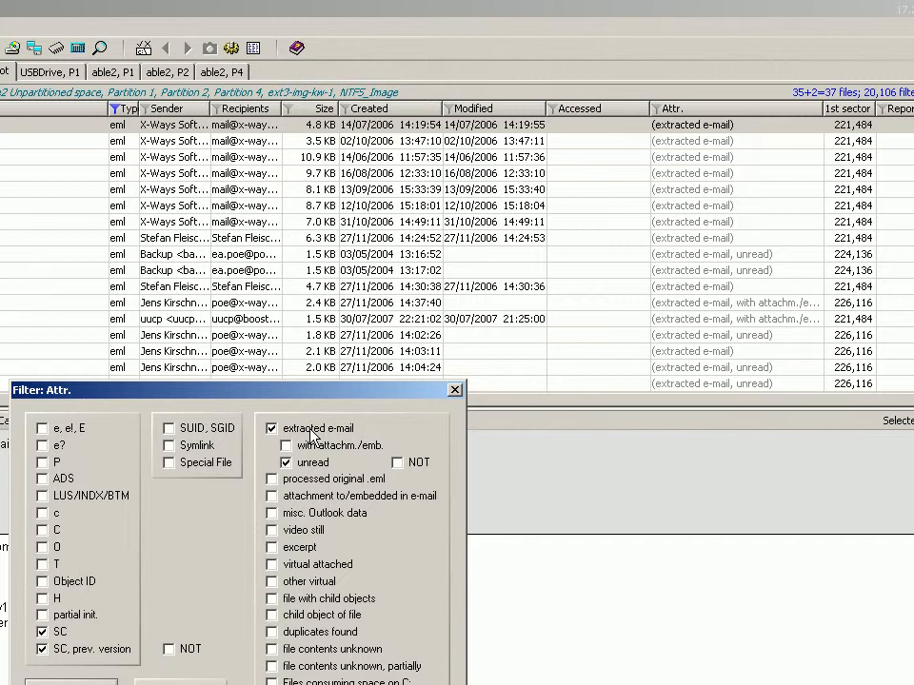
pyautogui.moveTo(303, 468)
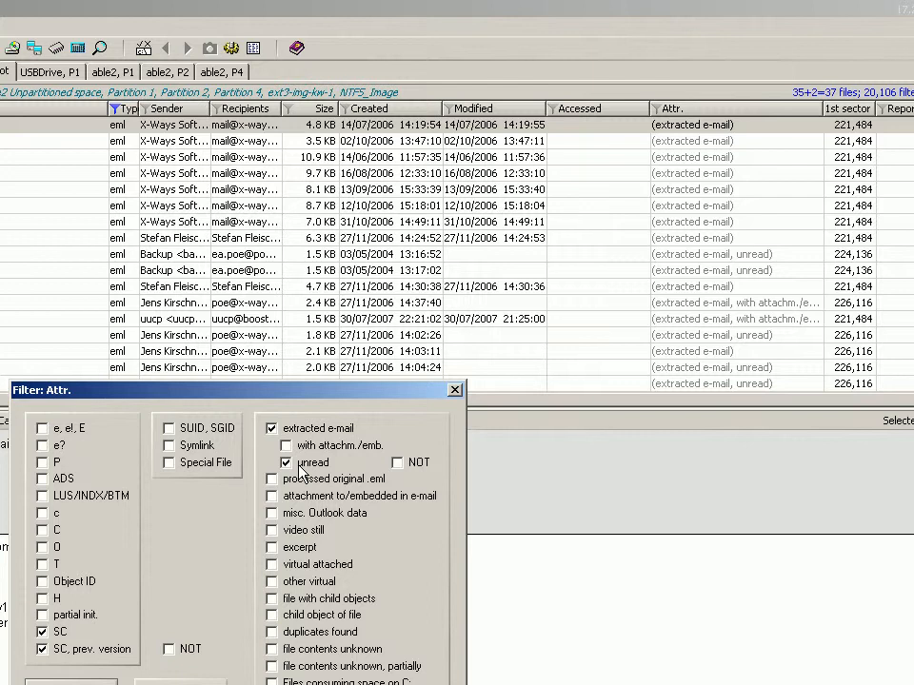
pyautogui.click(397, 462)
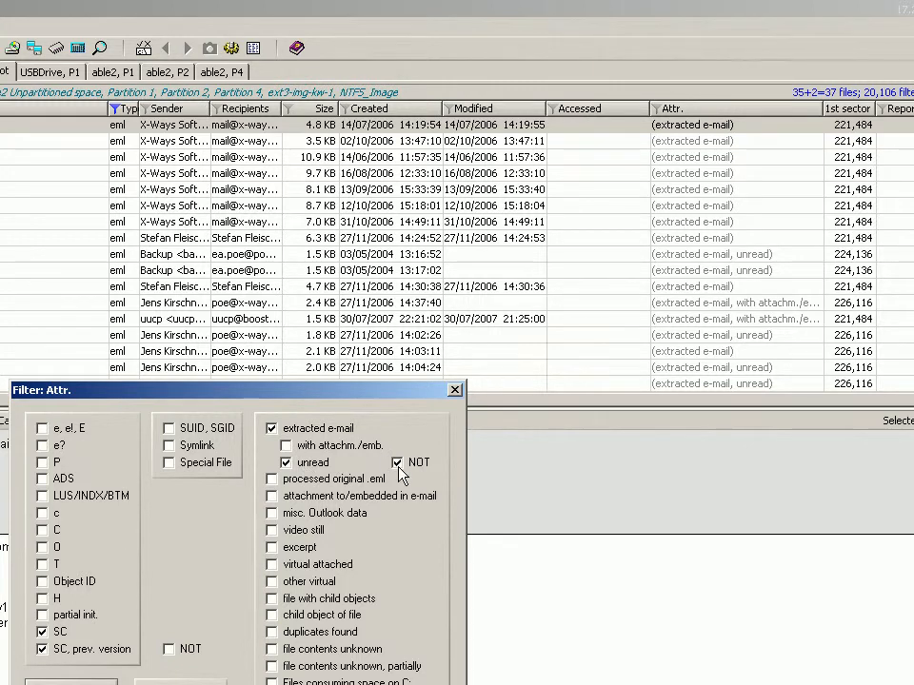
pyautogui.moveTo(436, 488)
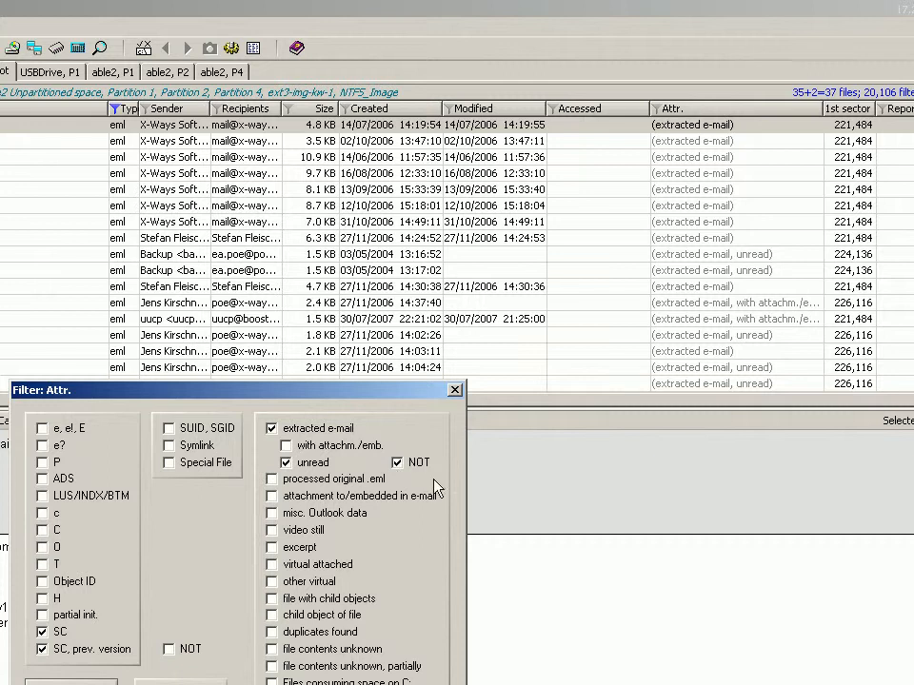
pyautogui.click(397, 462)
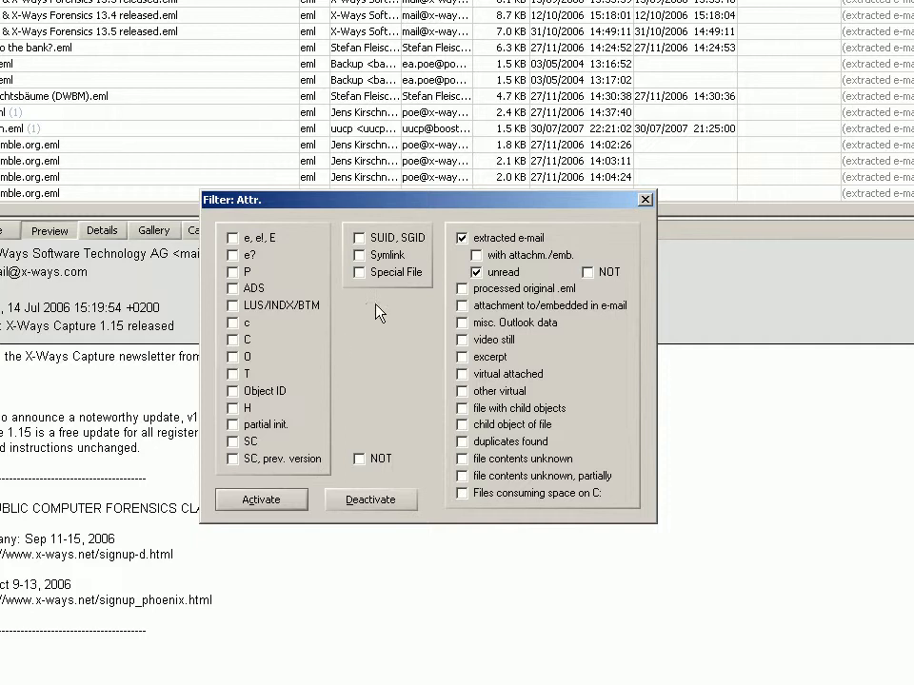
pyautogui.click(260, 499)
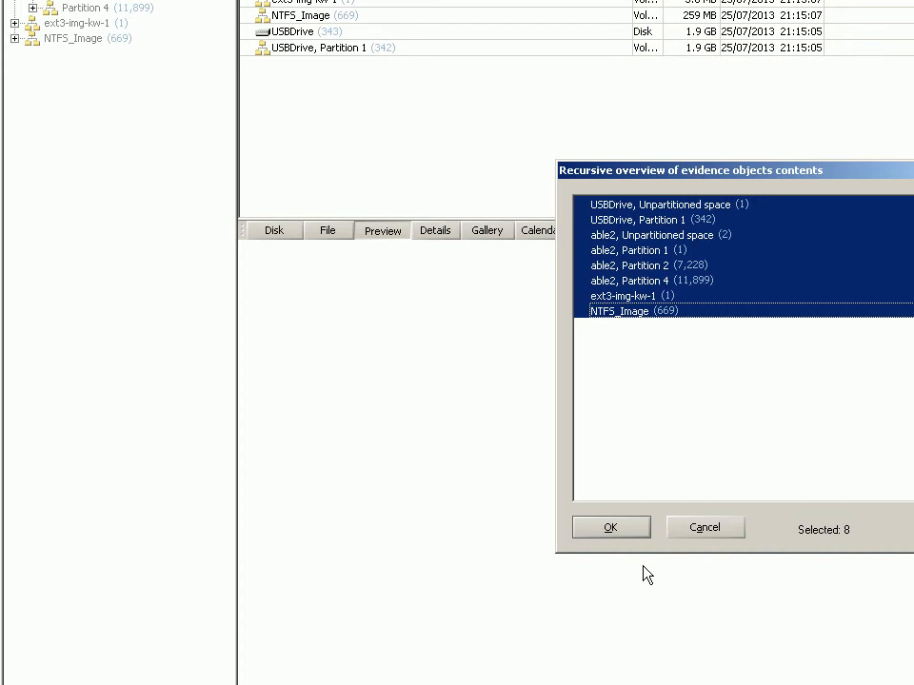
# Step: Recursively list the seven unread e-mails, select one, and reopen the Attr. filter
pyautogui.click(610, 527)
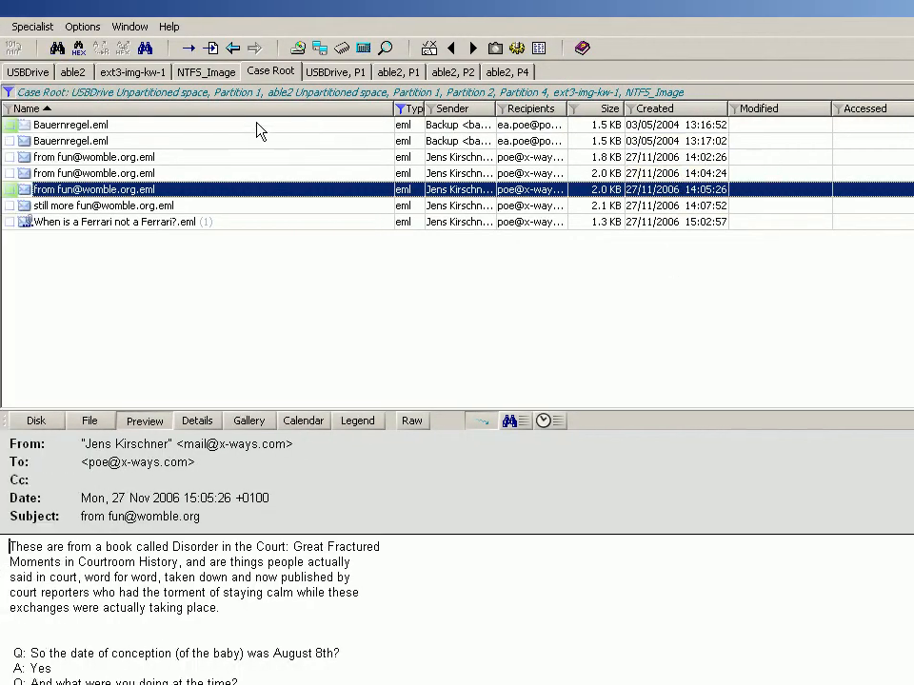
pyautogui.click(70, 125)
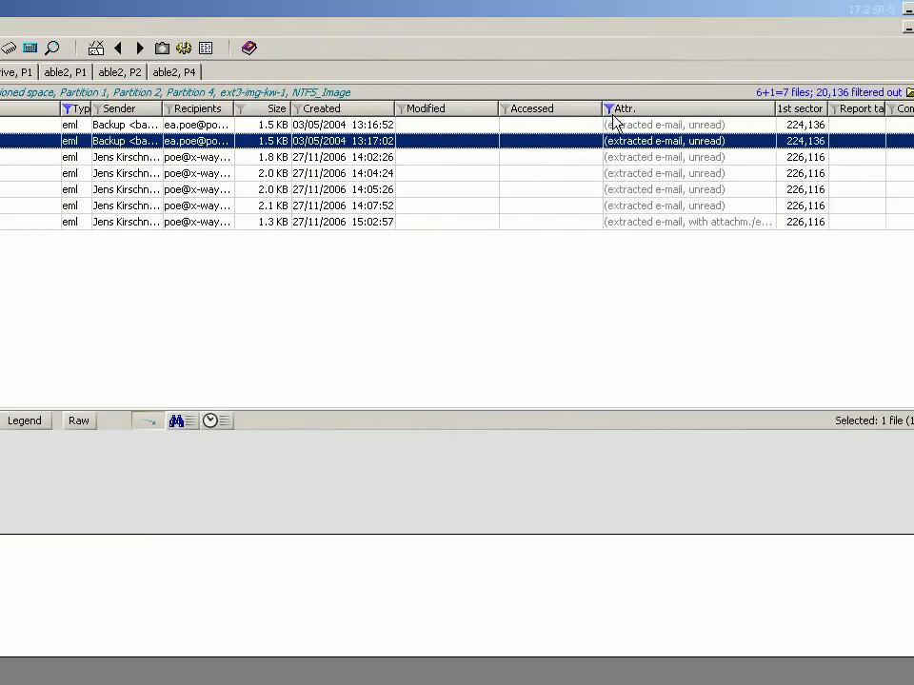
pyautogui.click(608, 108)
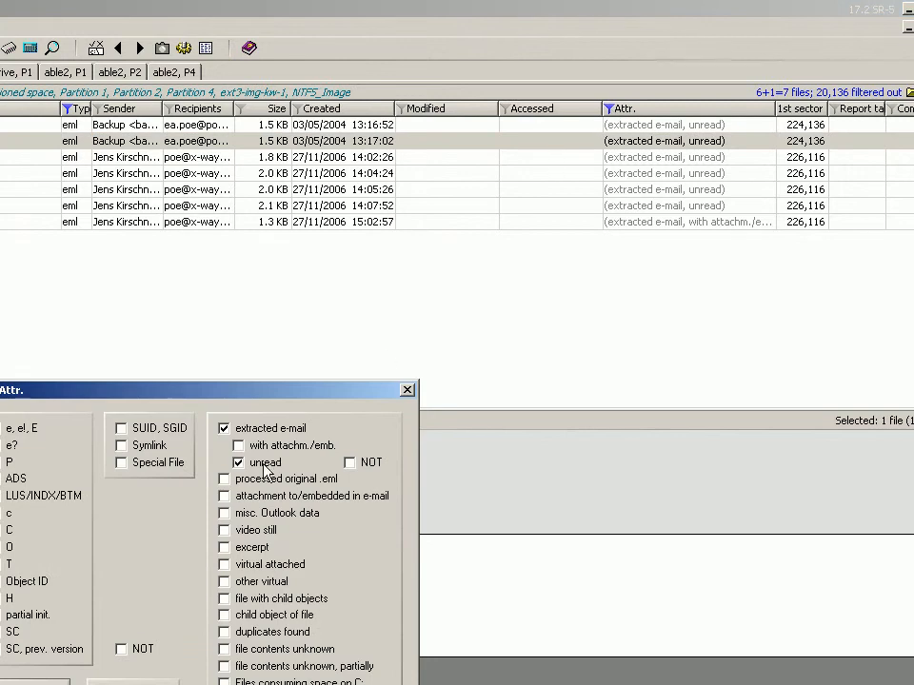
pyautogui.moveTo(357, 469)
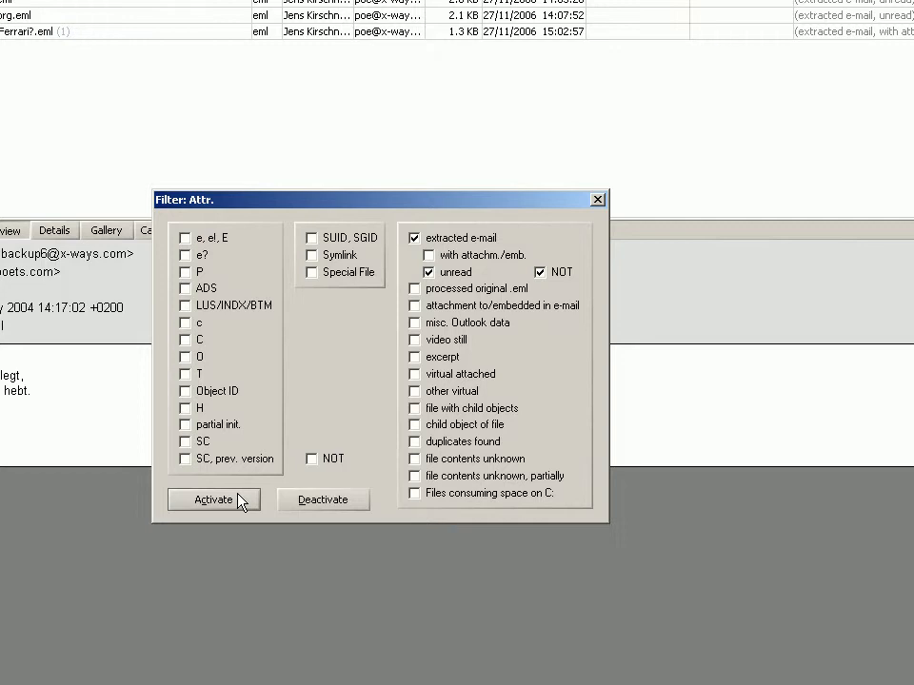
# Step: Apply NOT to the unread criterion and activate the filter to show read e-mails
pyautogui.click(213, 500)
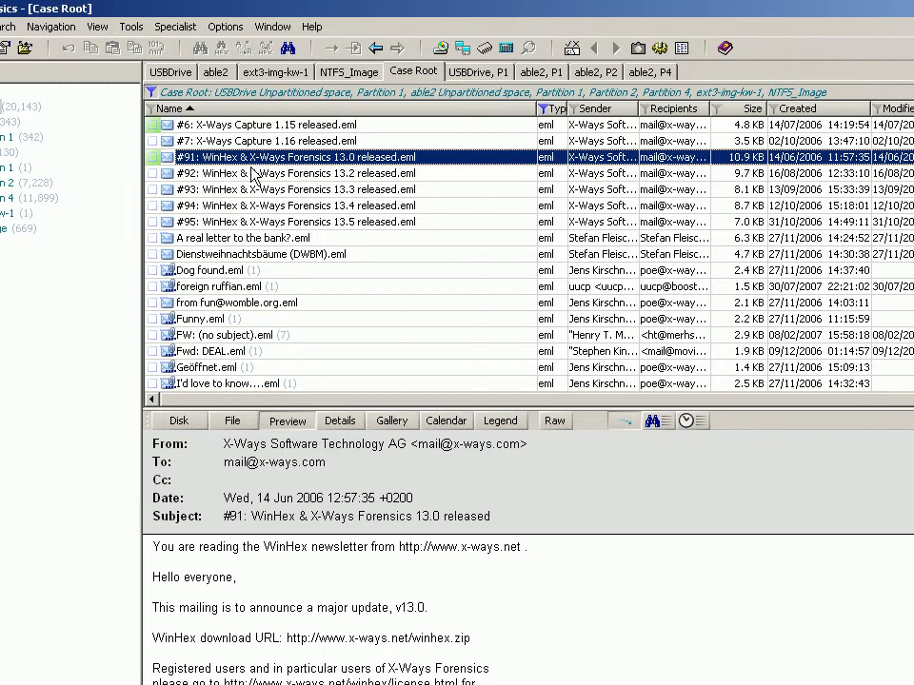
pyautogui.moveTo(274, 186)
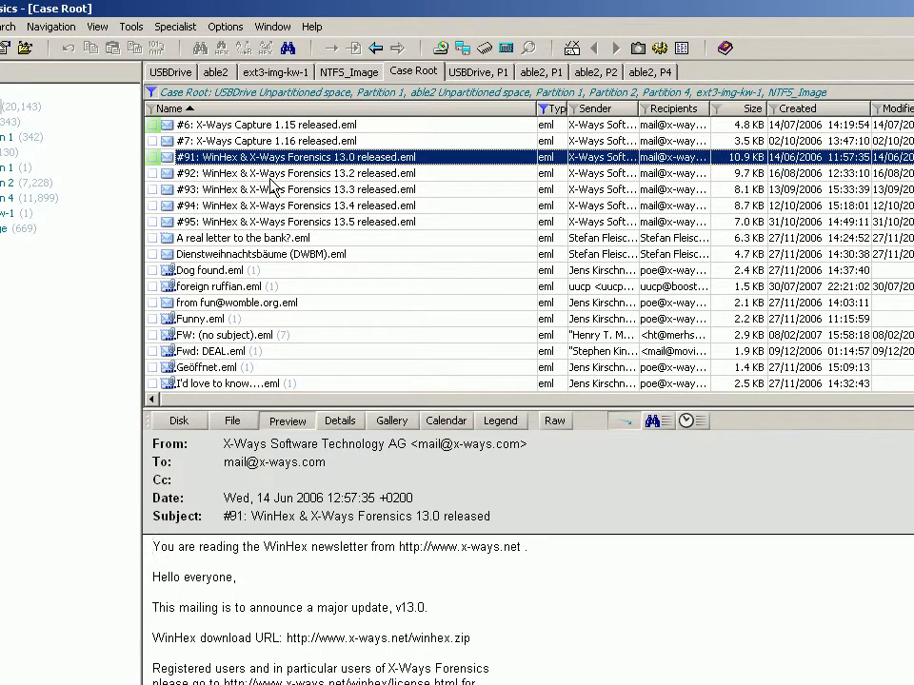
pyautogui.moveTo(342, 183)
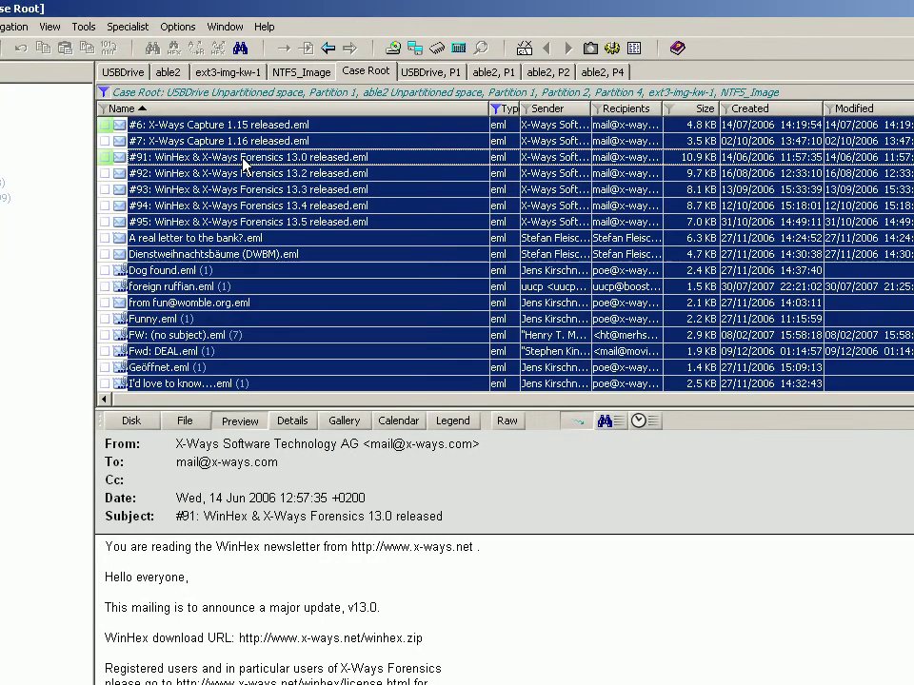
# Step: Associate the selected read e-mails with a new report table named 'Read E-Mails'
pyautogui.rightClick(243, 173)
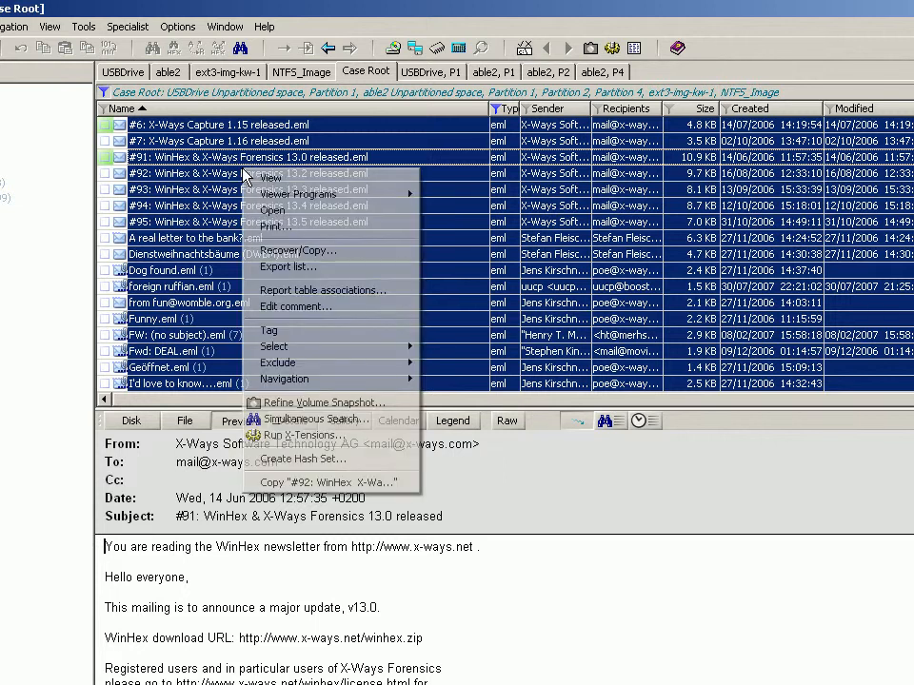
pyautogui.click(322, 289)
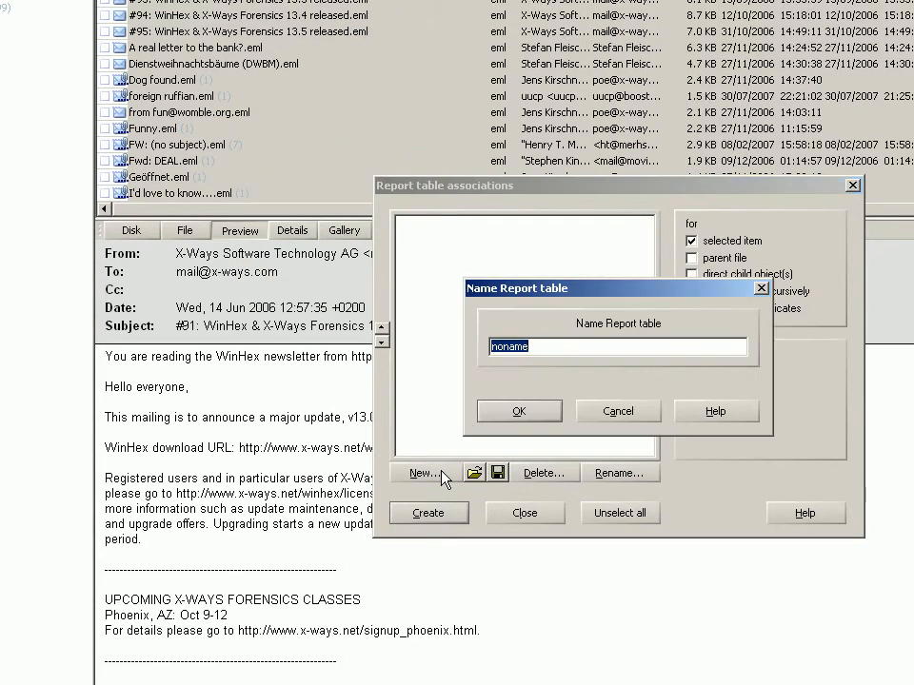
pyautogui.write('Read')
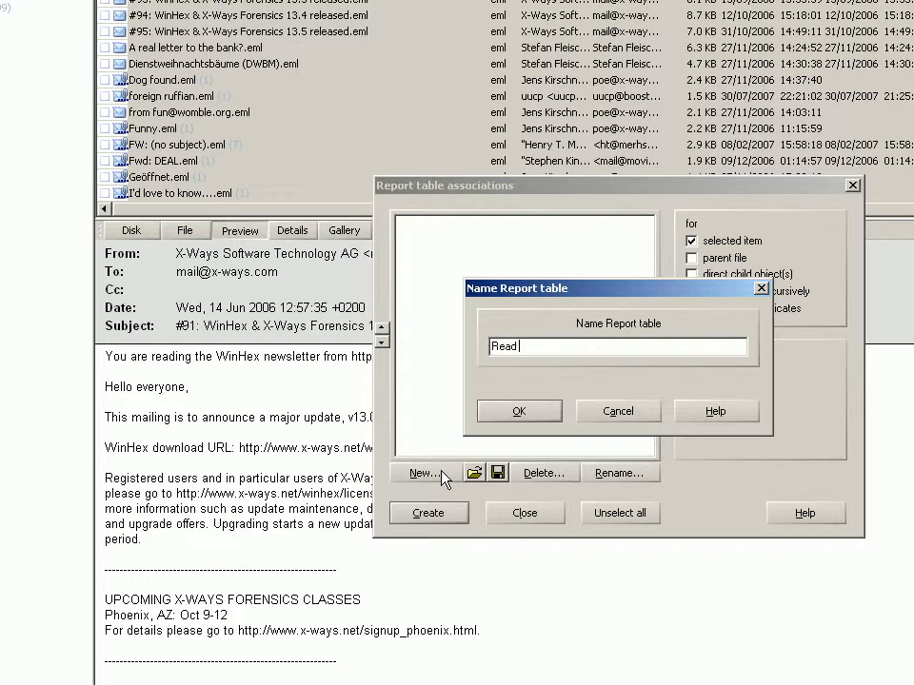
pyautogui.write('E-Mails')
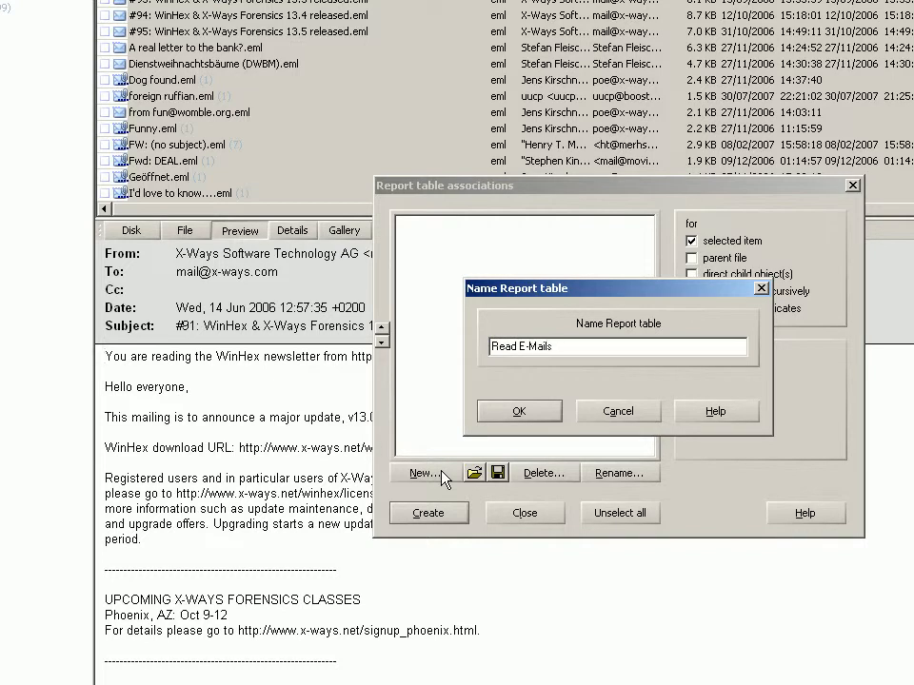
pyautogui.click(518, 410)
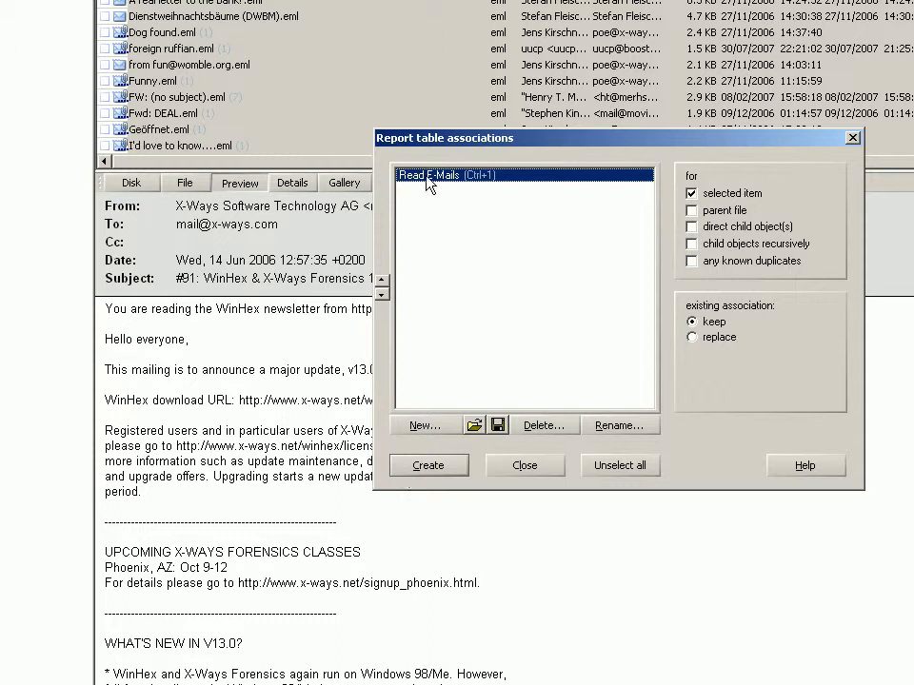
pyautogui.moveTo(436, 319)
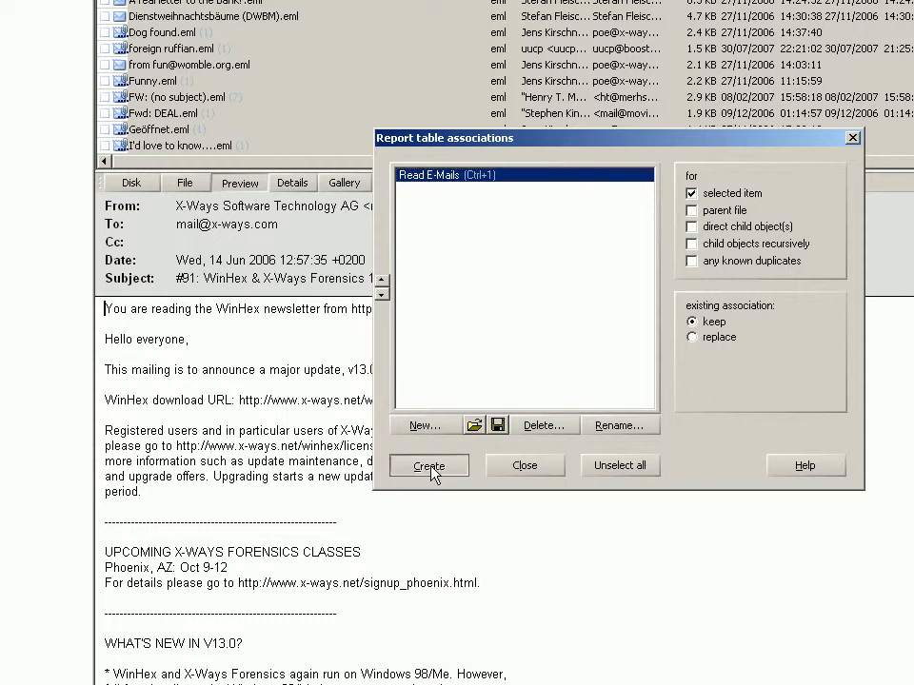
pyautogui.click(428, 465)
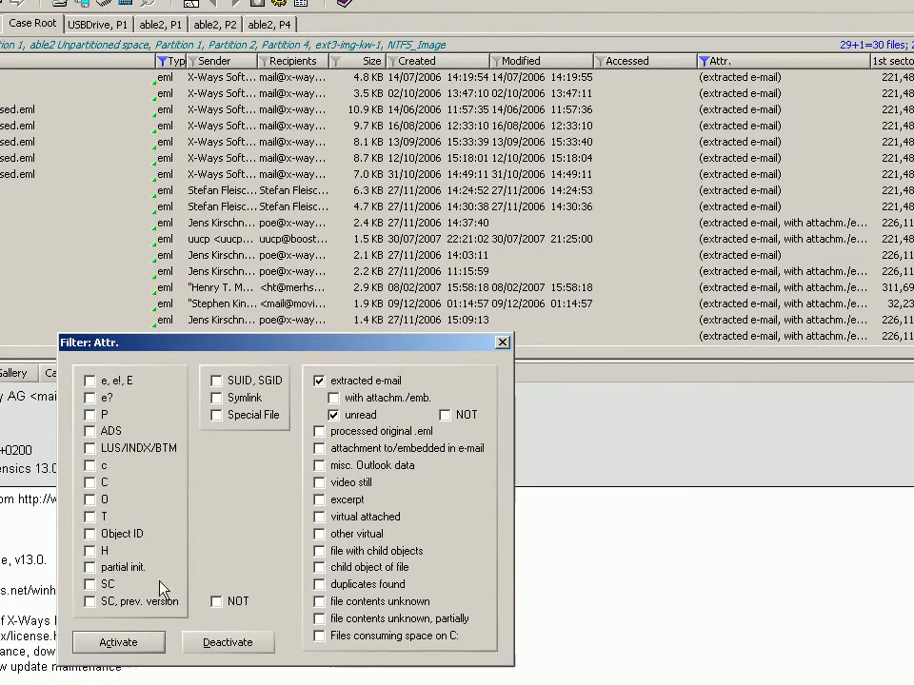
# Step: Filter to unread e-mails and create a new report table named 'UnRead E-Mails'
pyautogui.click(118, 642)
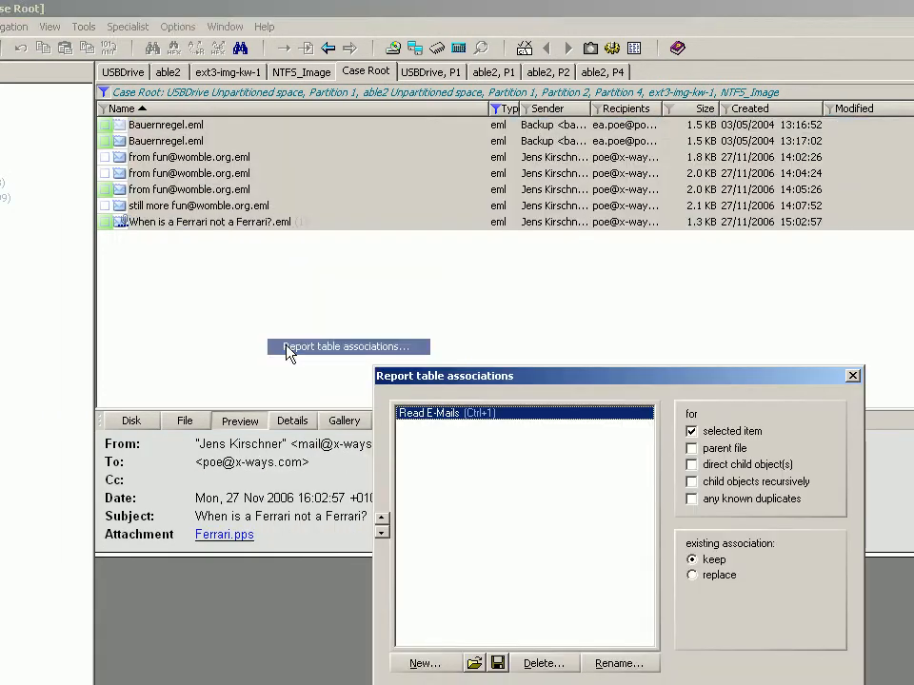
pyautogui.click(425, 663)
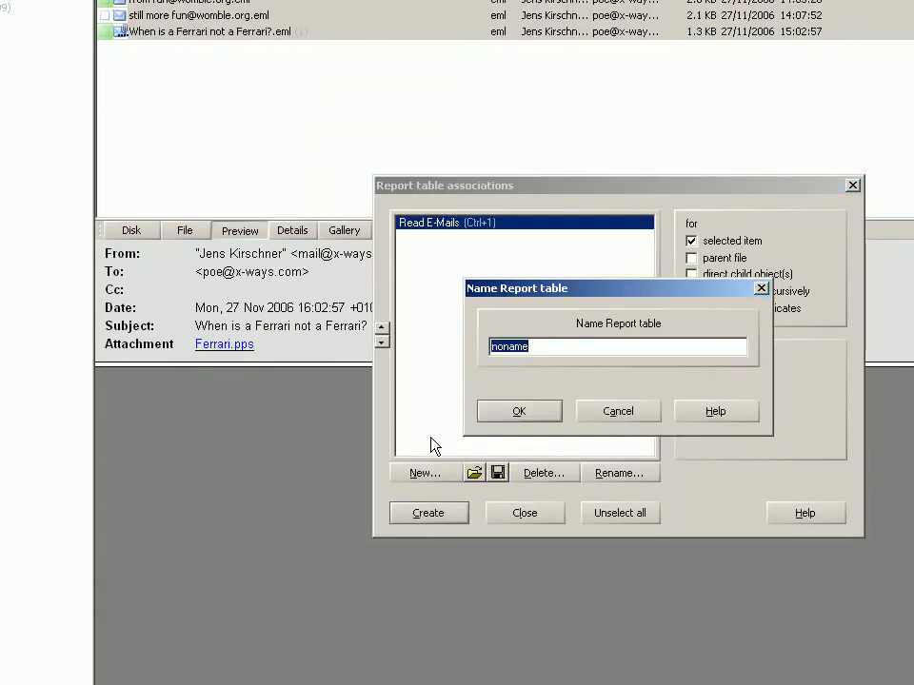
pyautogui.write('Un')
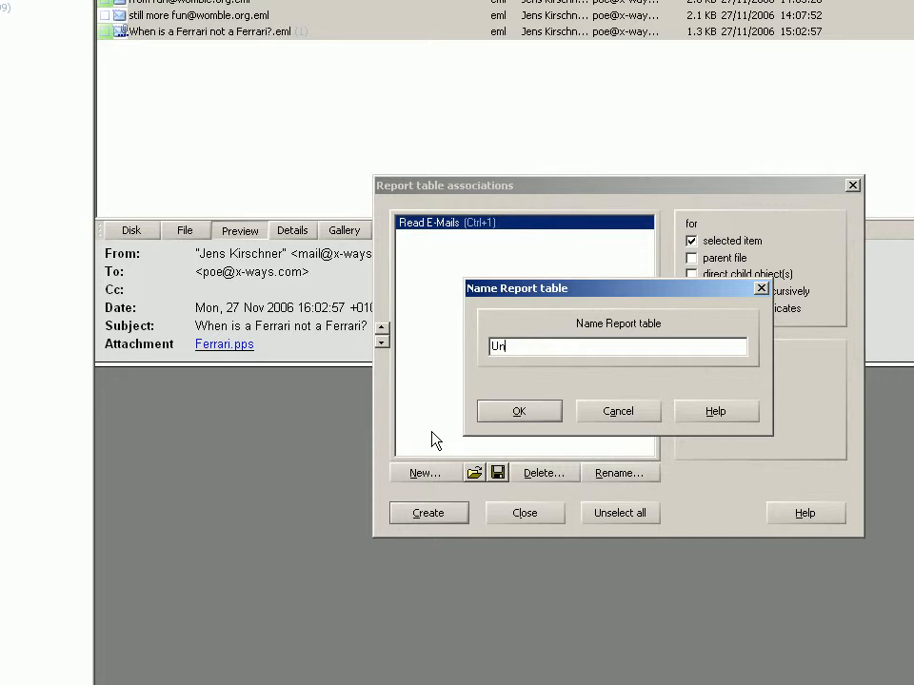
pyautogui.write('Read E-Ma')
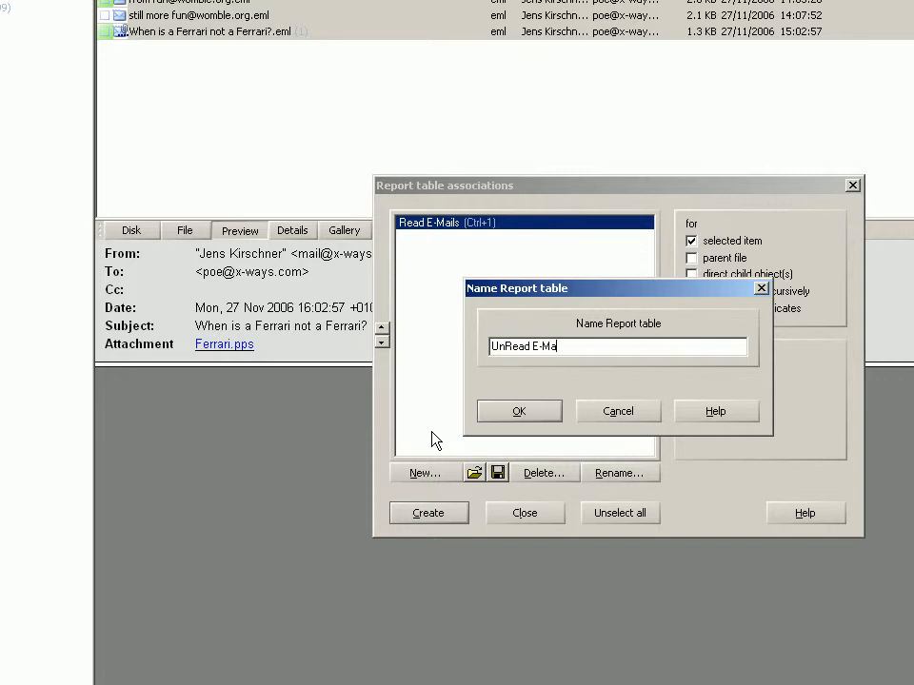
pyautogui.click(519, 410)
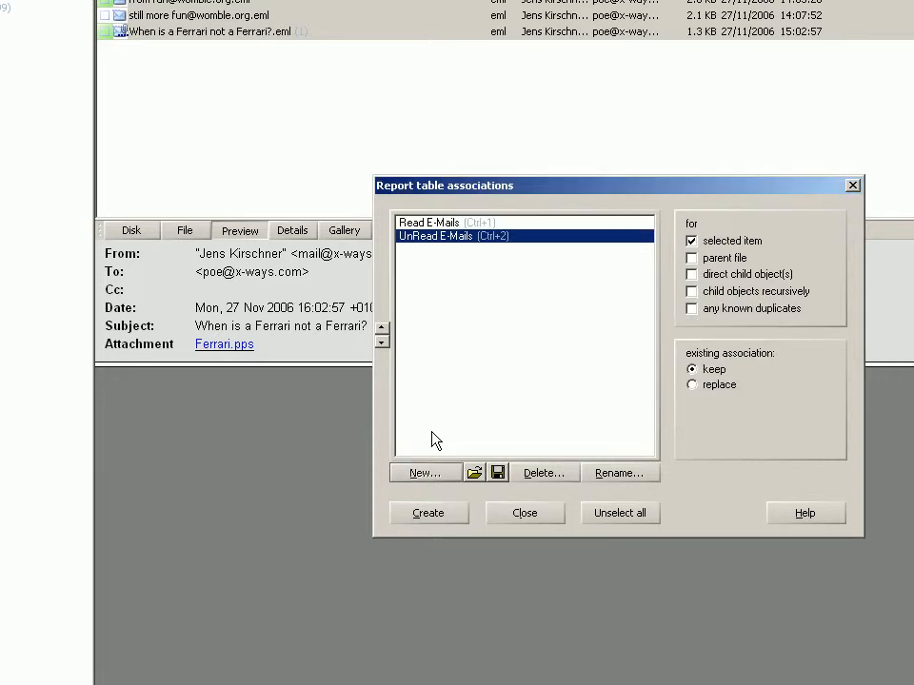
pyautogui.moveTo(461, 420)
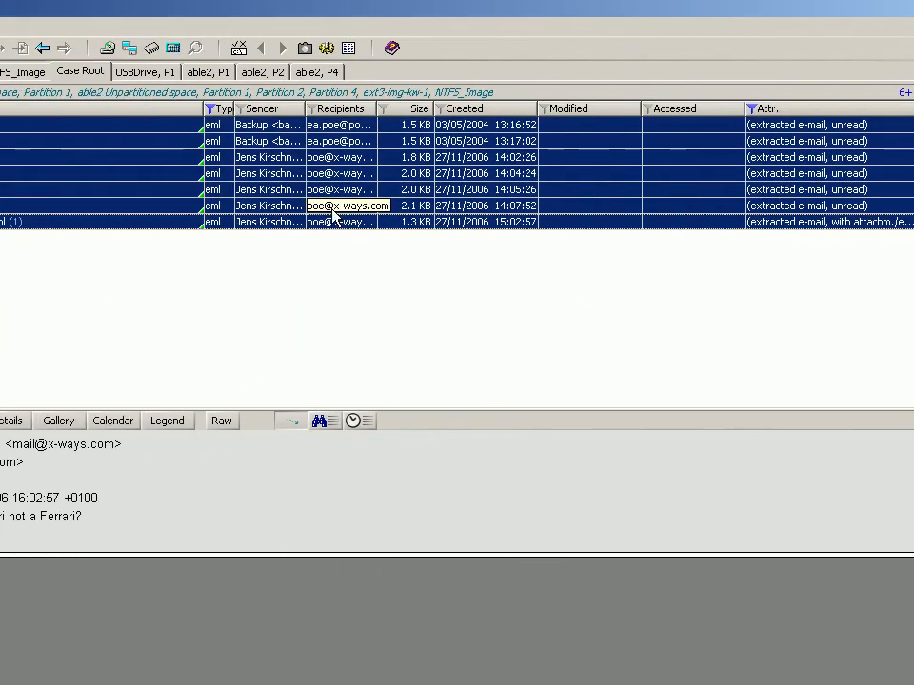
# Step: Activate the Report table filter for 'Read E-Mails' to show only its 30 messages
pyautogui.rightClick(348, 206)
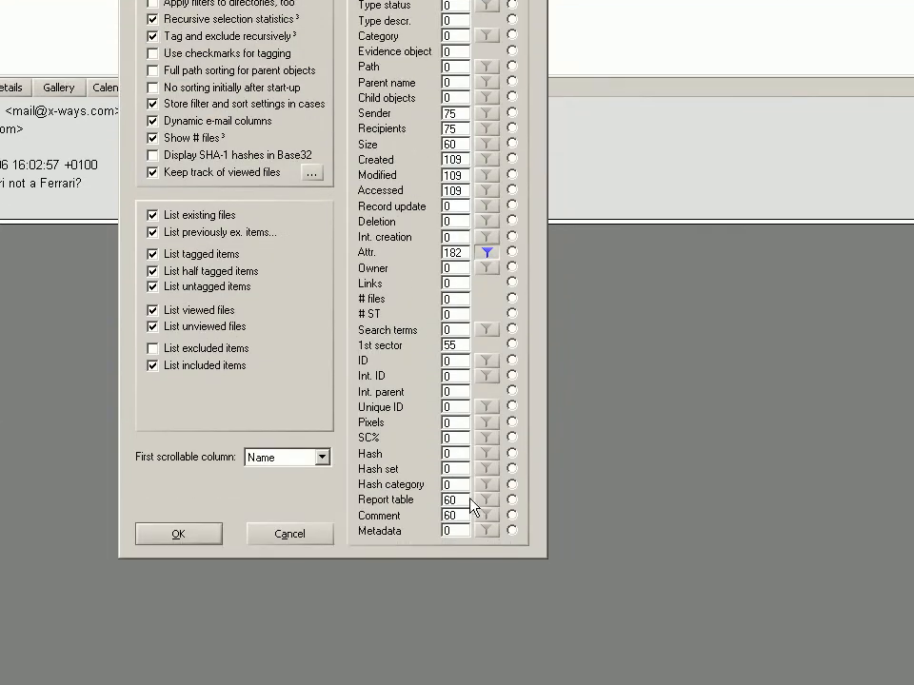
pyautogui.click(488, 500)
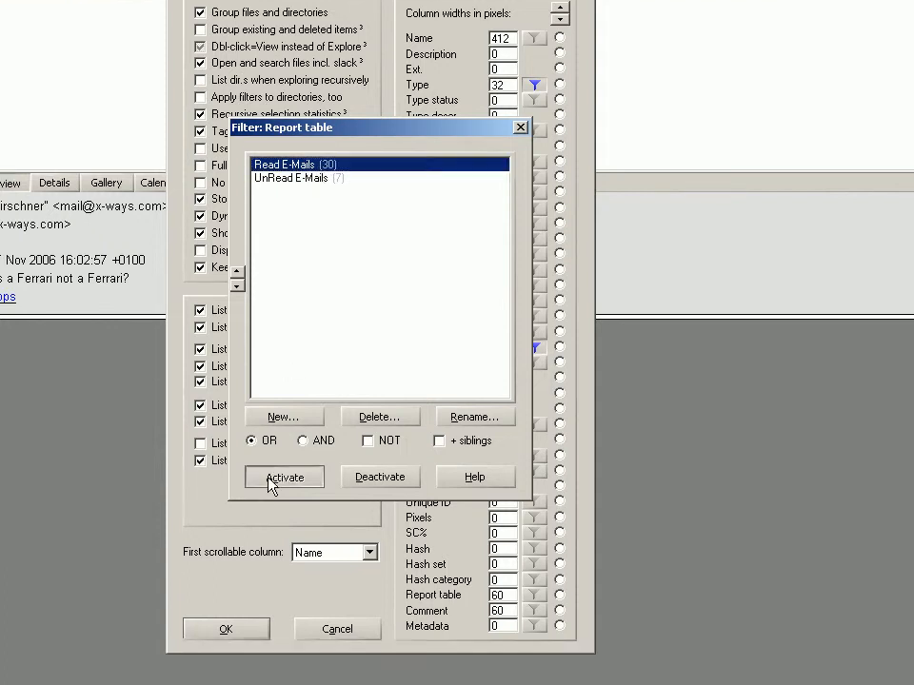
pyautogui.click(283, 477)
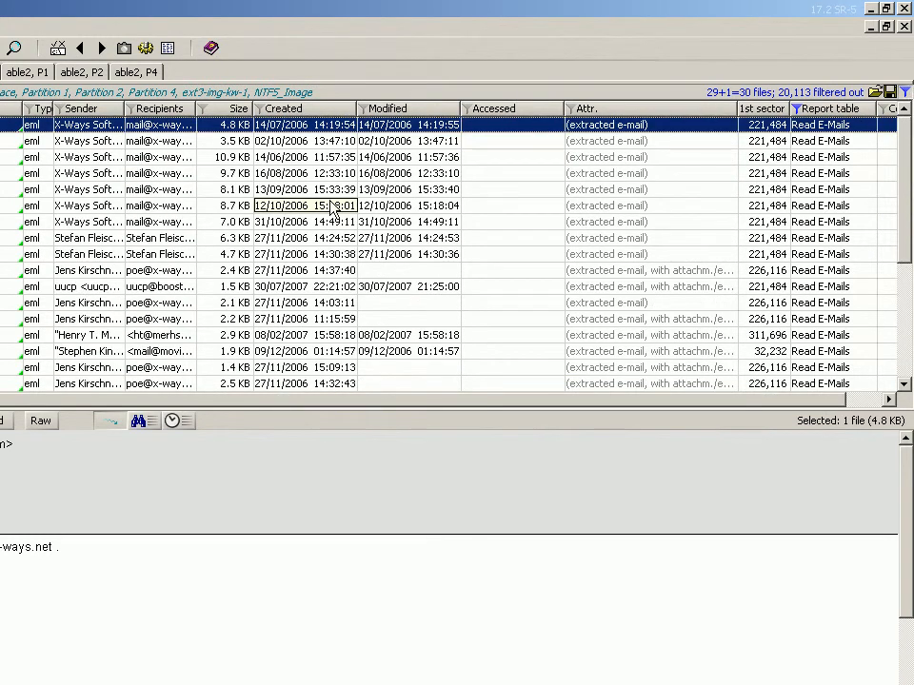
# Step: Start exporting the selected e-mail list as TSV, with the Clipboard option left unchecked
pyautogui.rightClick(157, 157)
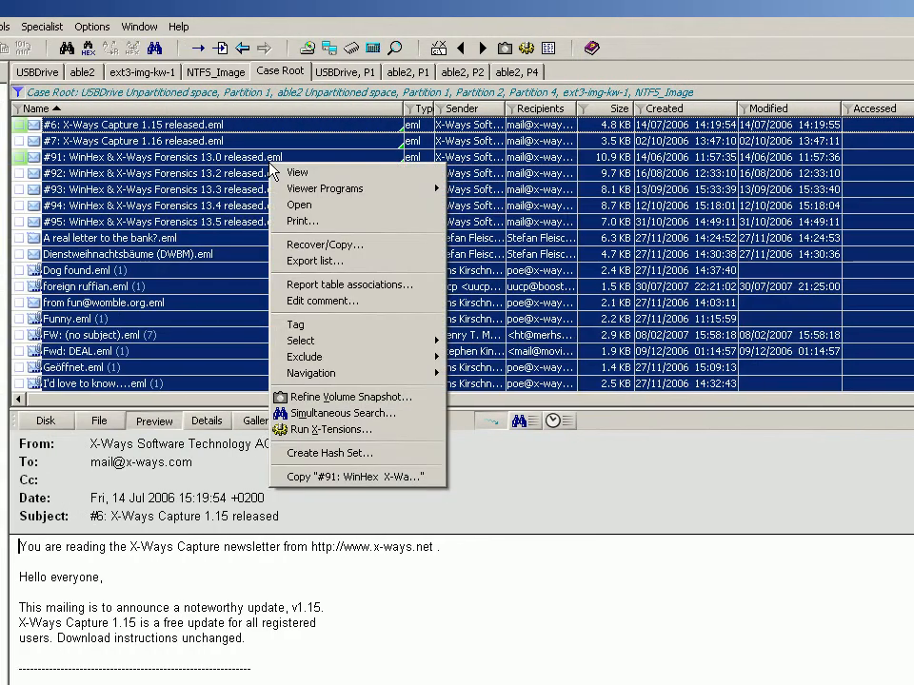
pyautogui.moveTo(323, 261)
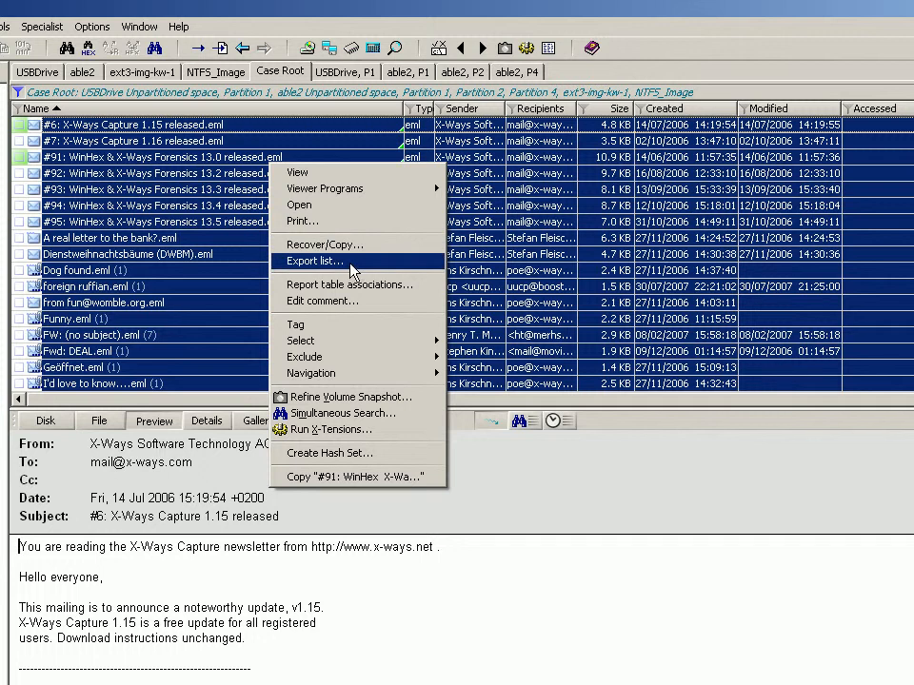
pyautogui.click(314, 261)
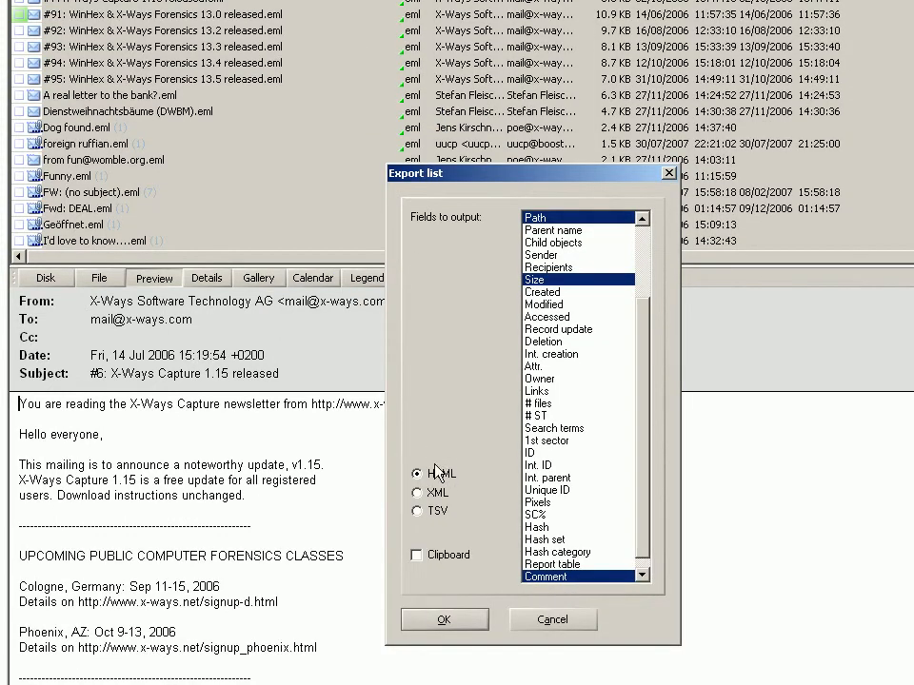
pyautogui.click(417, 492)
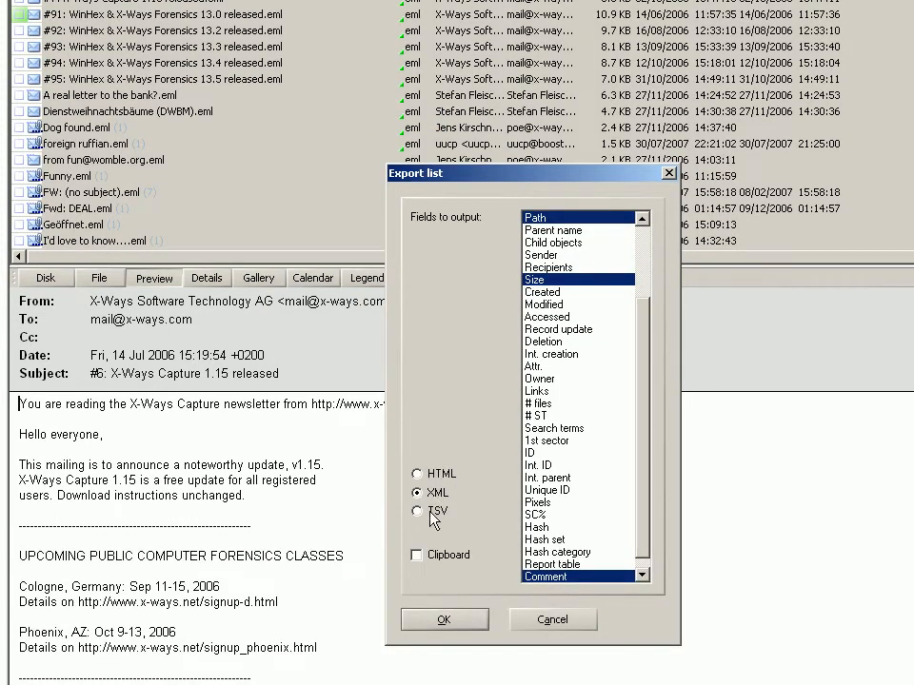
pyautogui.click(417, 512)
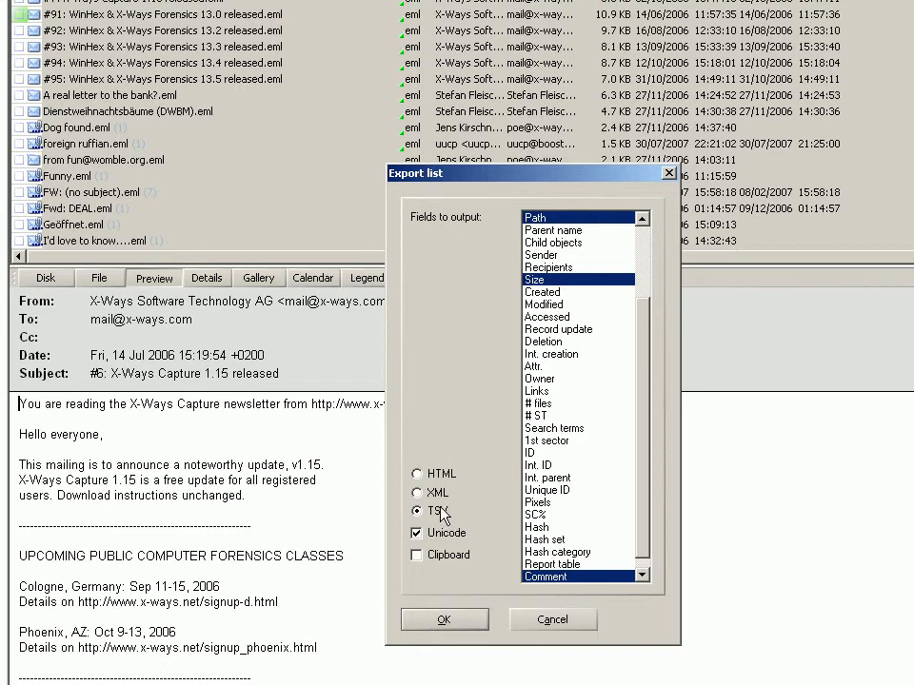
pyautogui.click(416, 507)
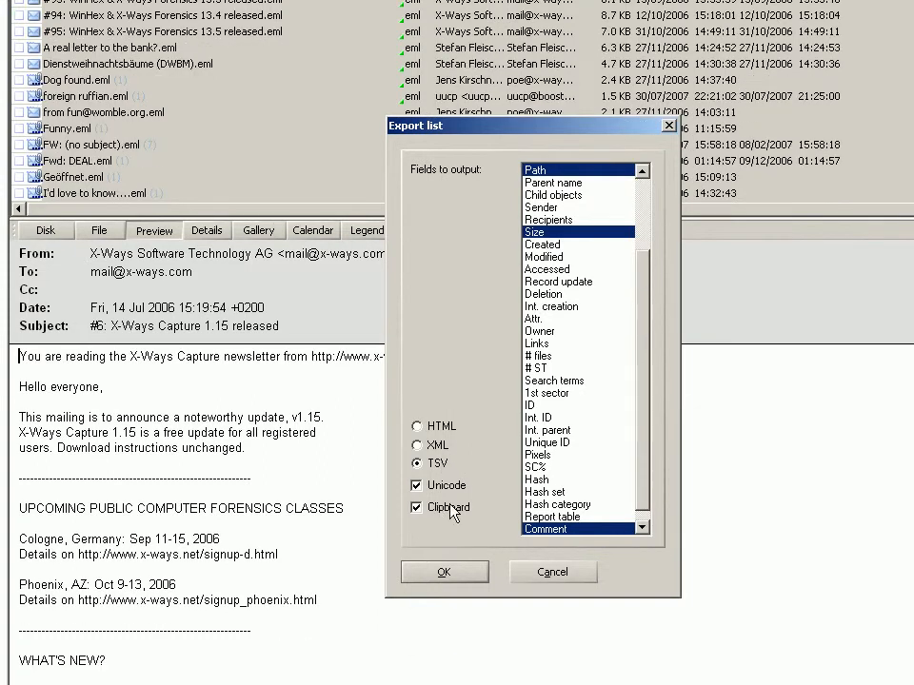
pyautogui.click(417, 507)
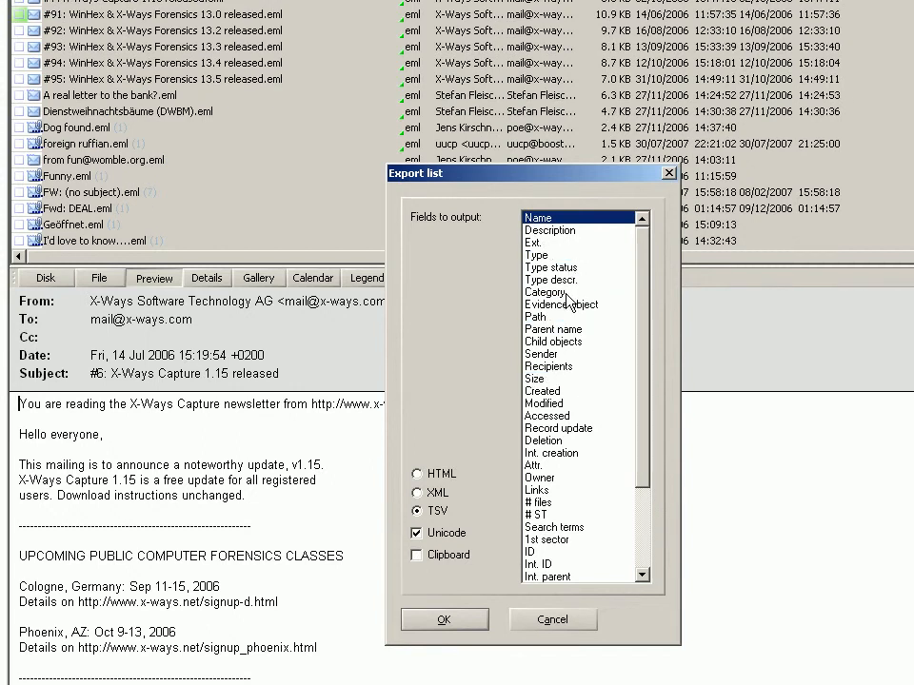
# Step: Choose the export fields to output, such as Name, Path and Int. ID
pyautogui.scroll(-3)
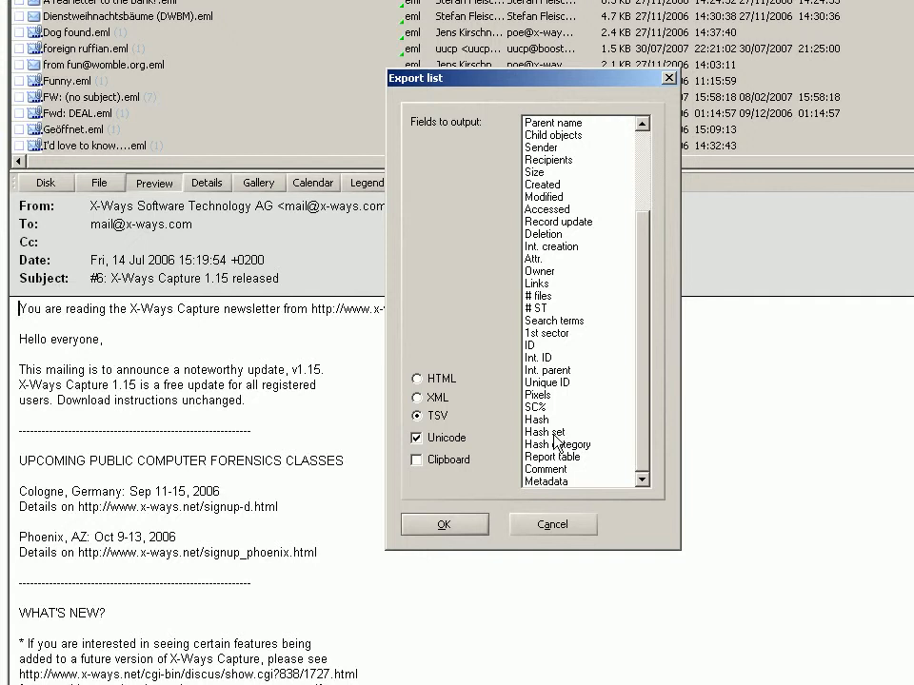
pyautogui.click(557, 444)
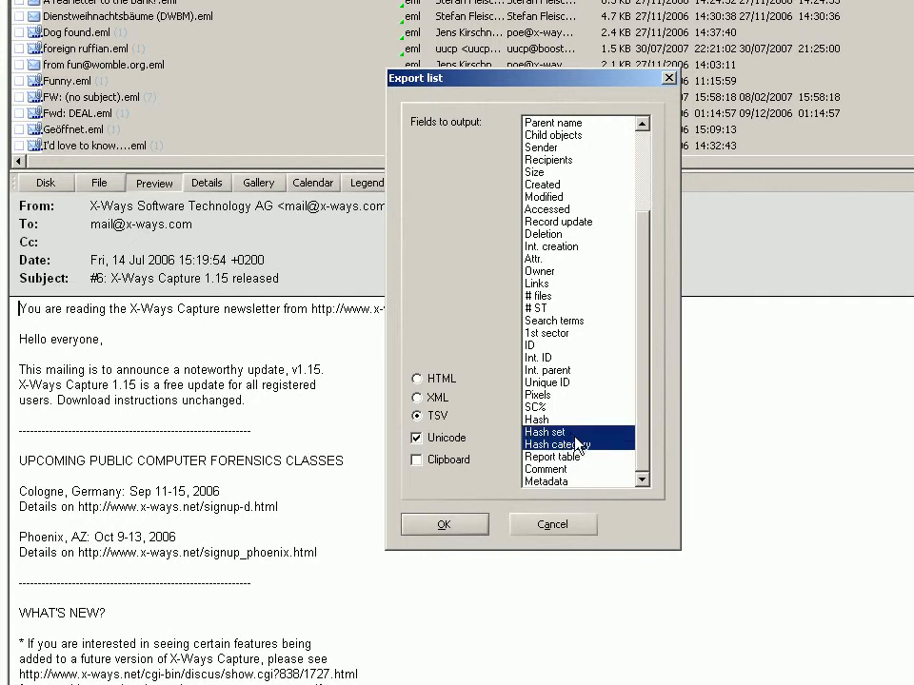
pyautogui.moveTo(647, 423)
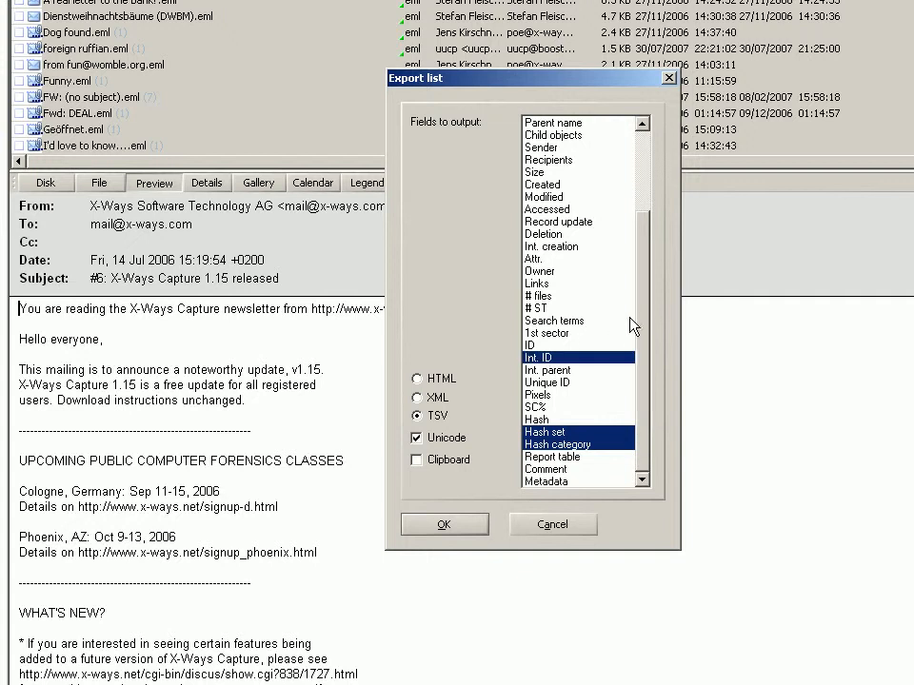
pyautogui.scroll(3)
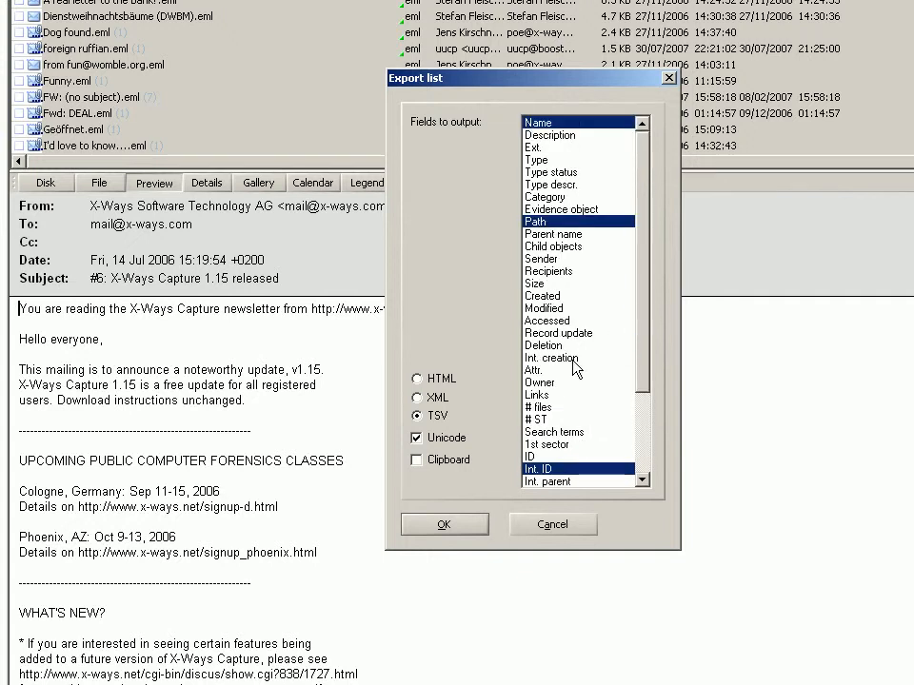
pyautogui.moveTo(573, 370)
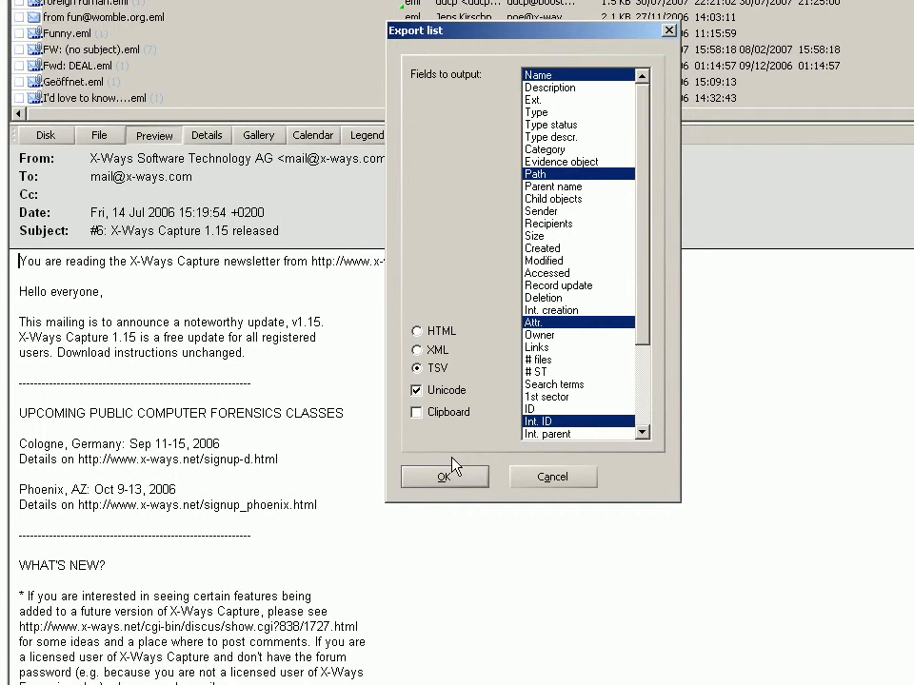
pyautogui.moveTo(455, 412)
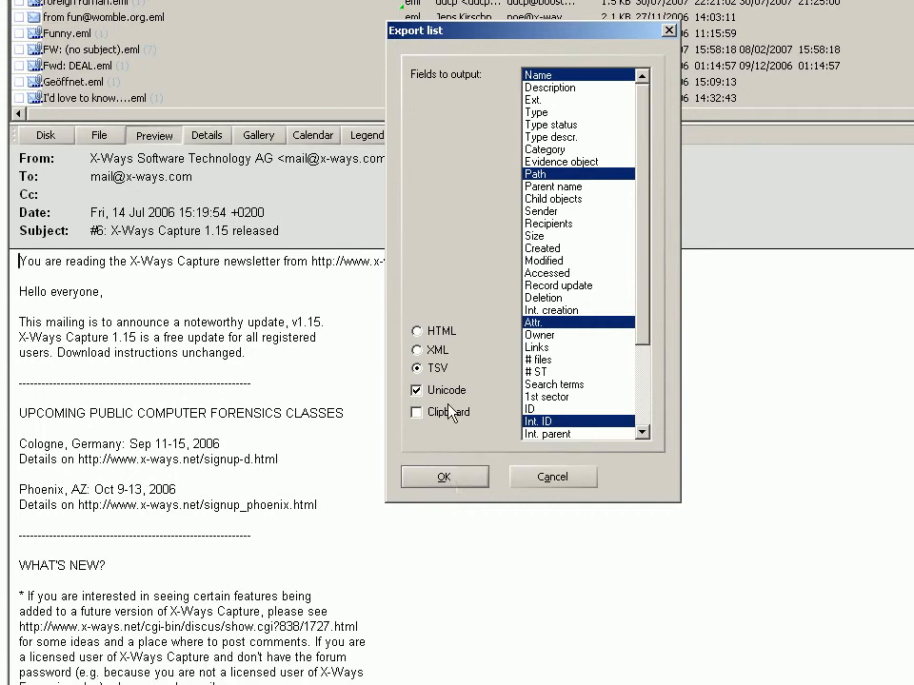